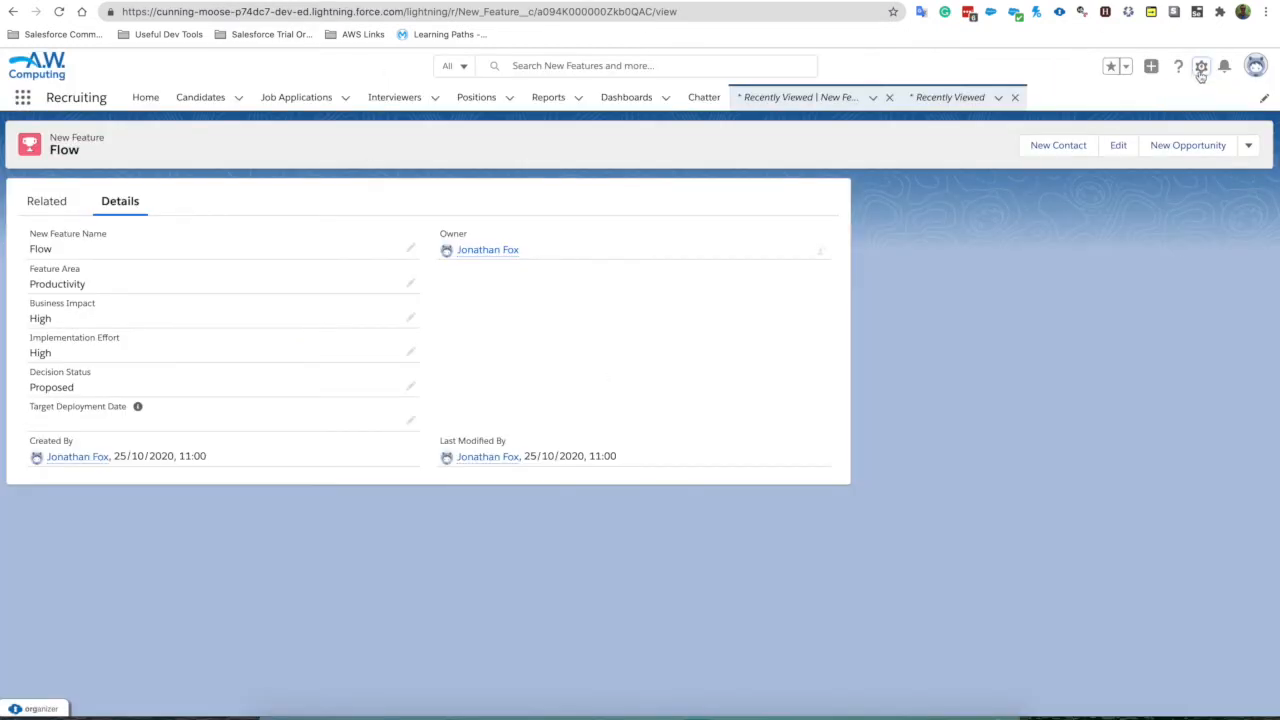
# Bring up the Setup gear menu listing the Developer Console launch option
pyautogui.click(1208, 64)
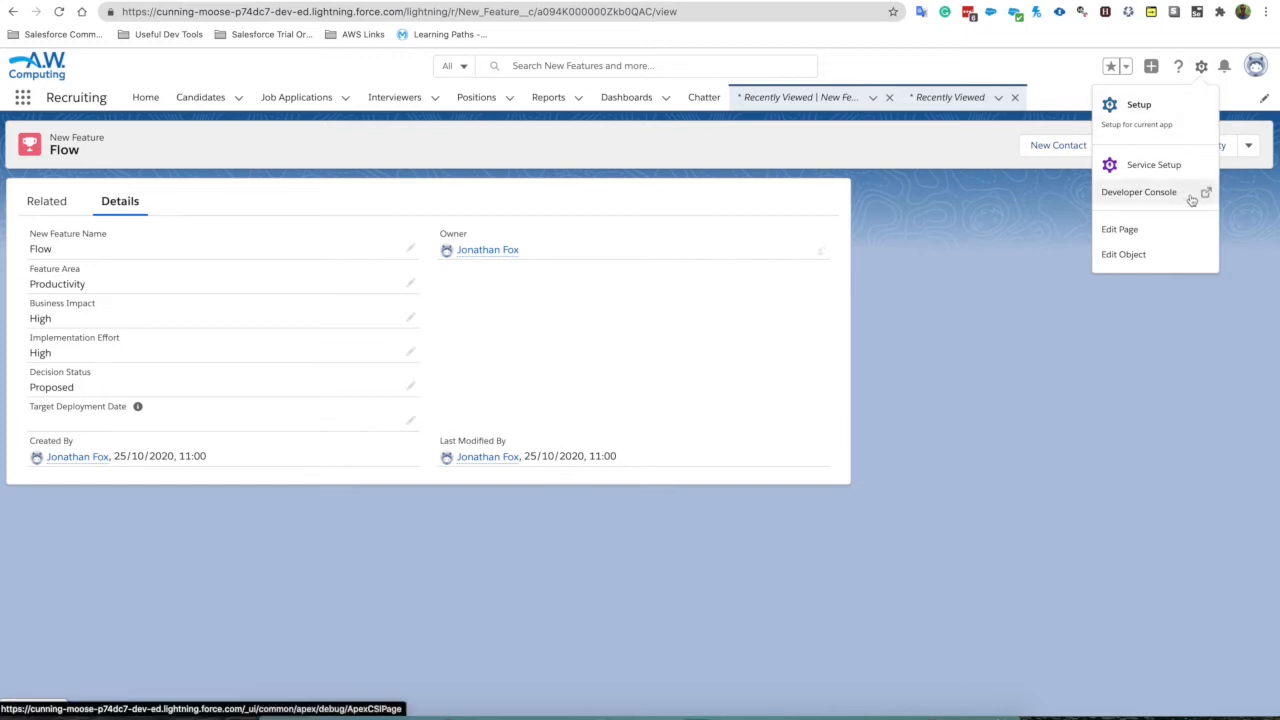
pyautogui.moveTo(1182, 204)
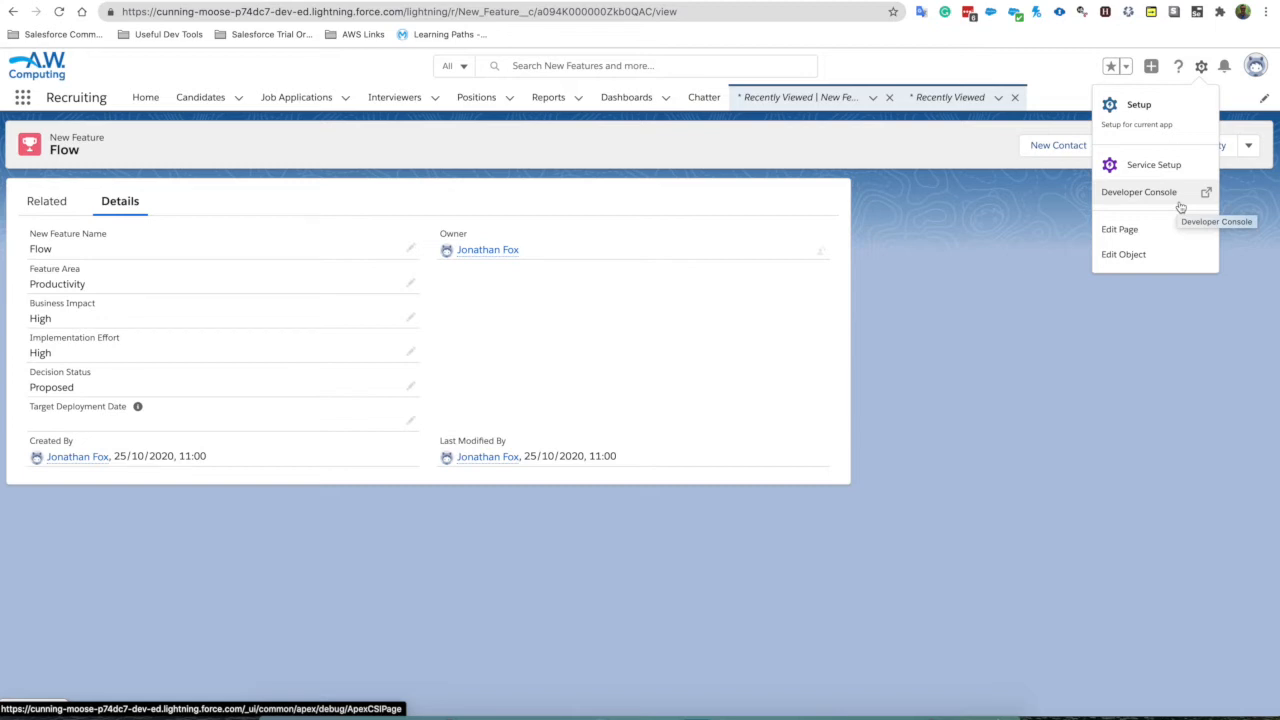
pyautogui.moveTo(1156, 192)
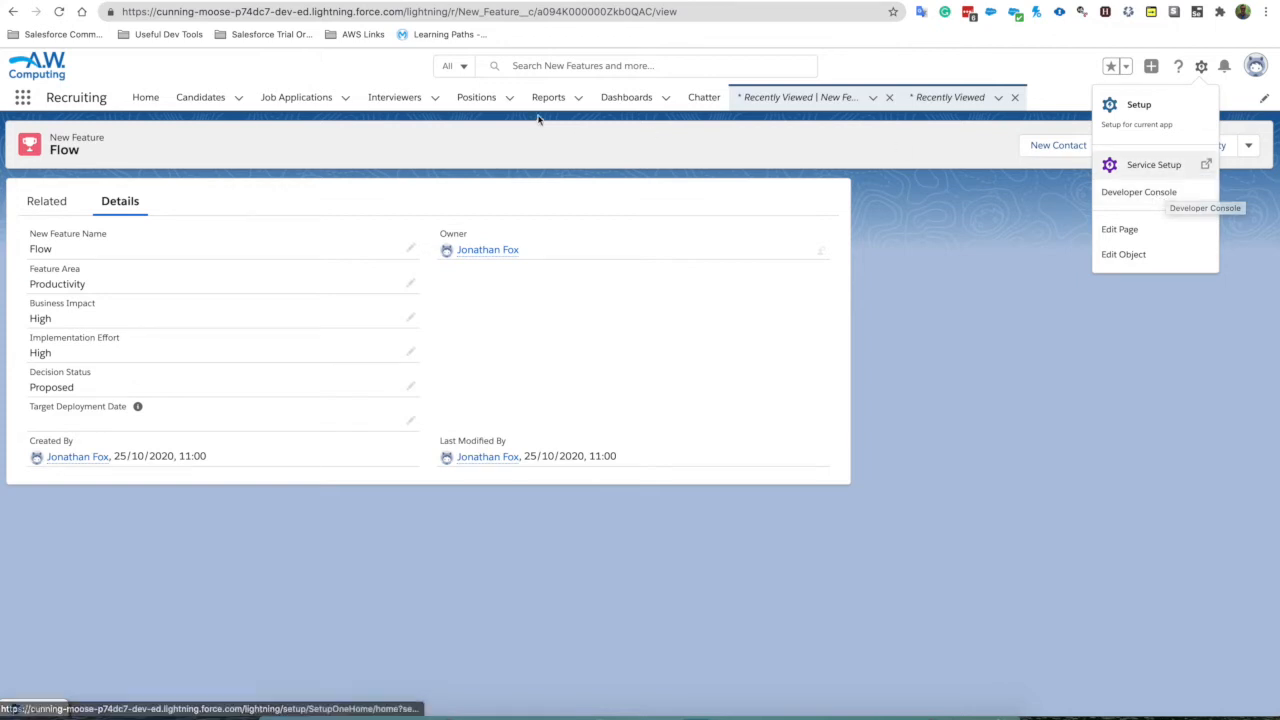
# Launch the Developer Console and open the 11:09:43 executeAnonymous log
pyautogui.click(1136, 192)
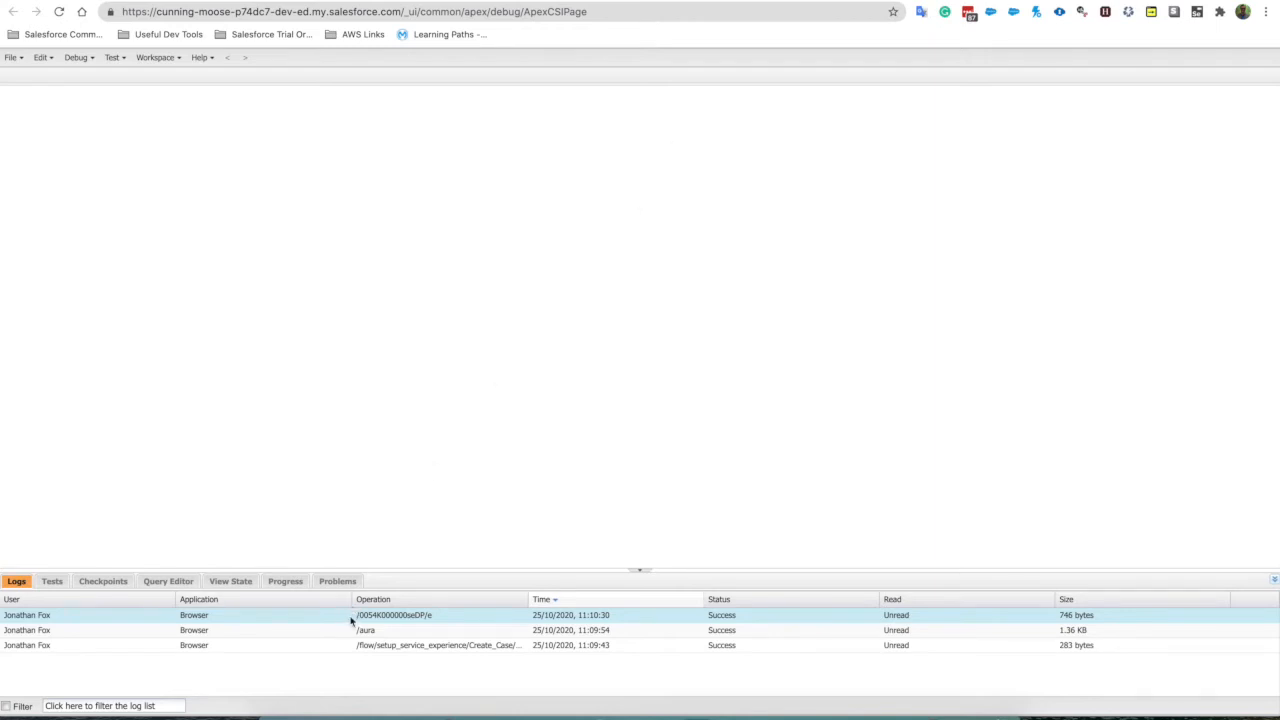
pyautogui.click(430, 644)
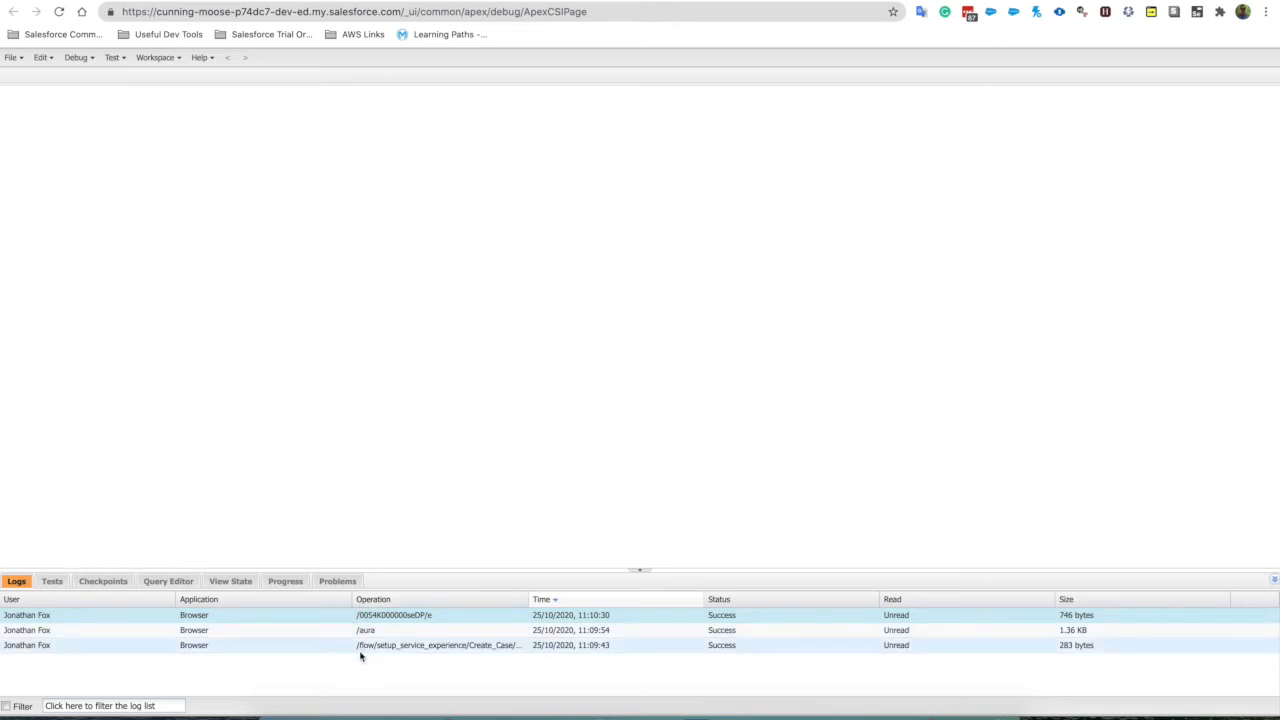
pyautogui.moveTo(388, 648)
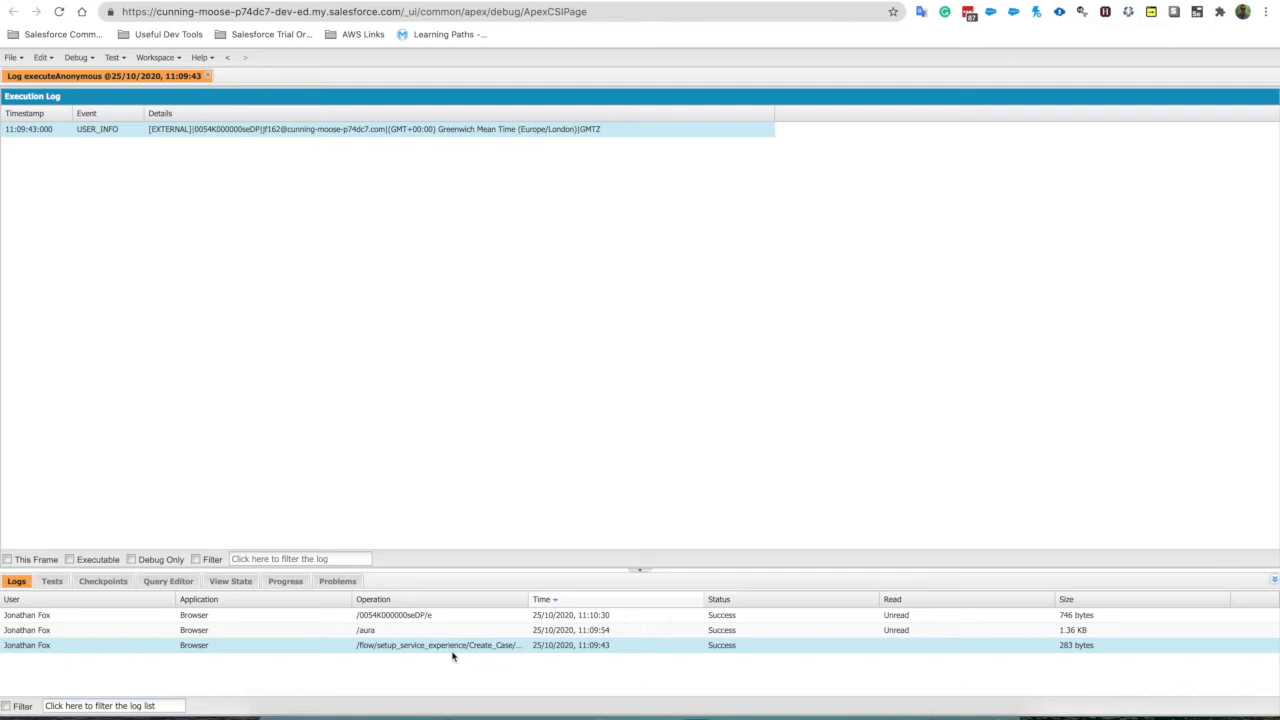
pyautogui.moveTo(438, 648)
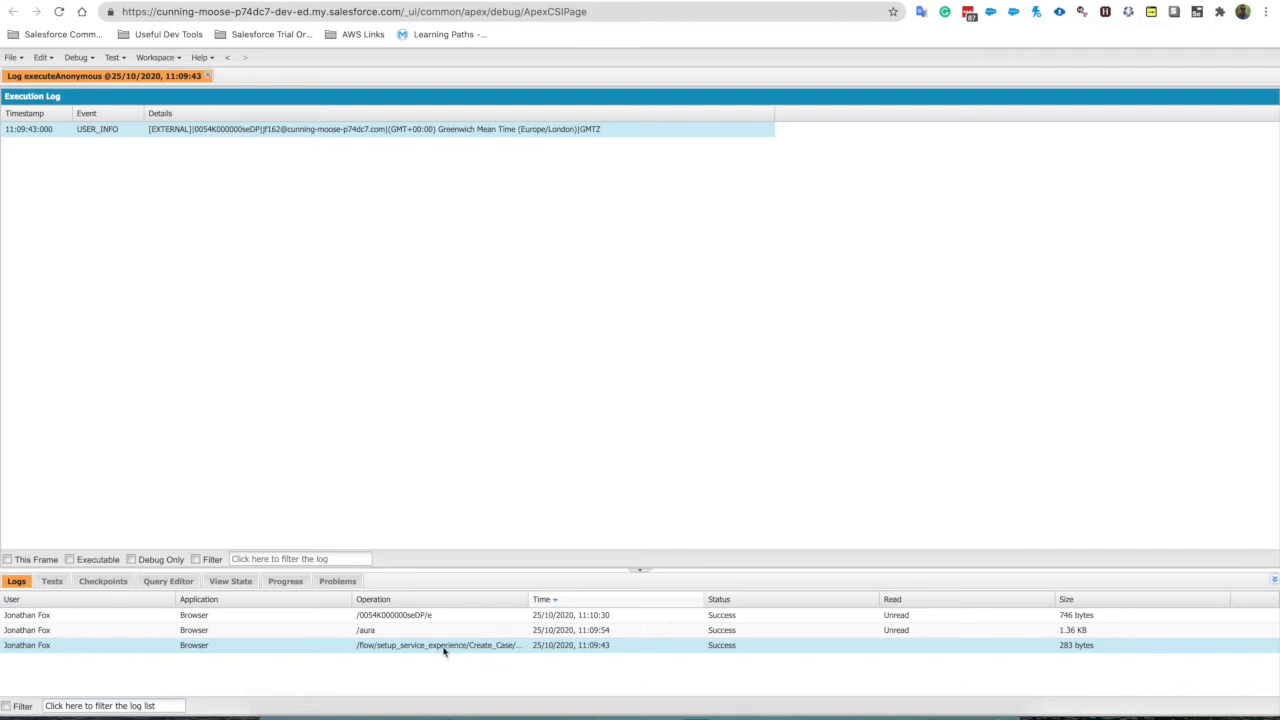
pyautogui.moveTo(436, 660)
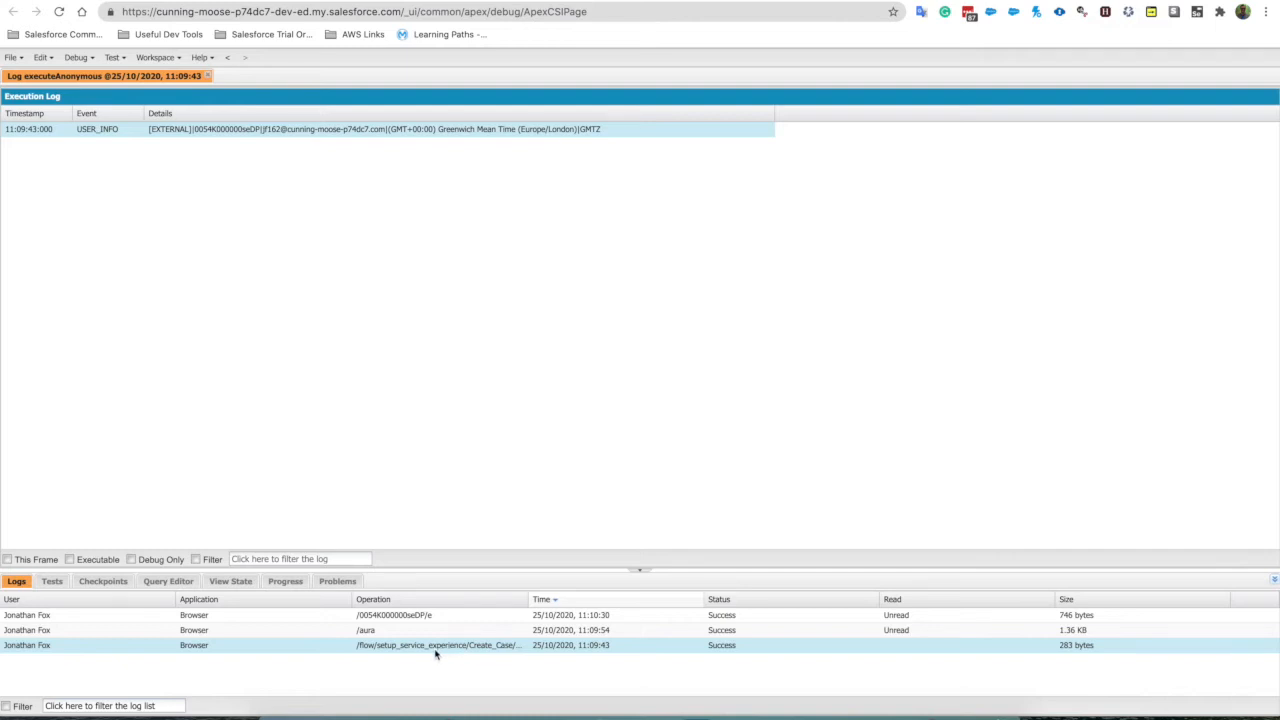
pyautogui.moveTo(400, 664)
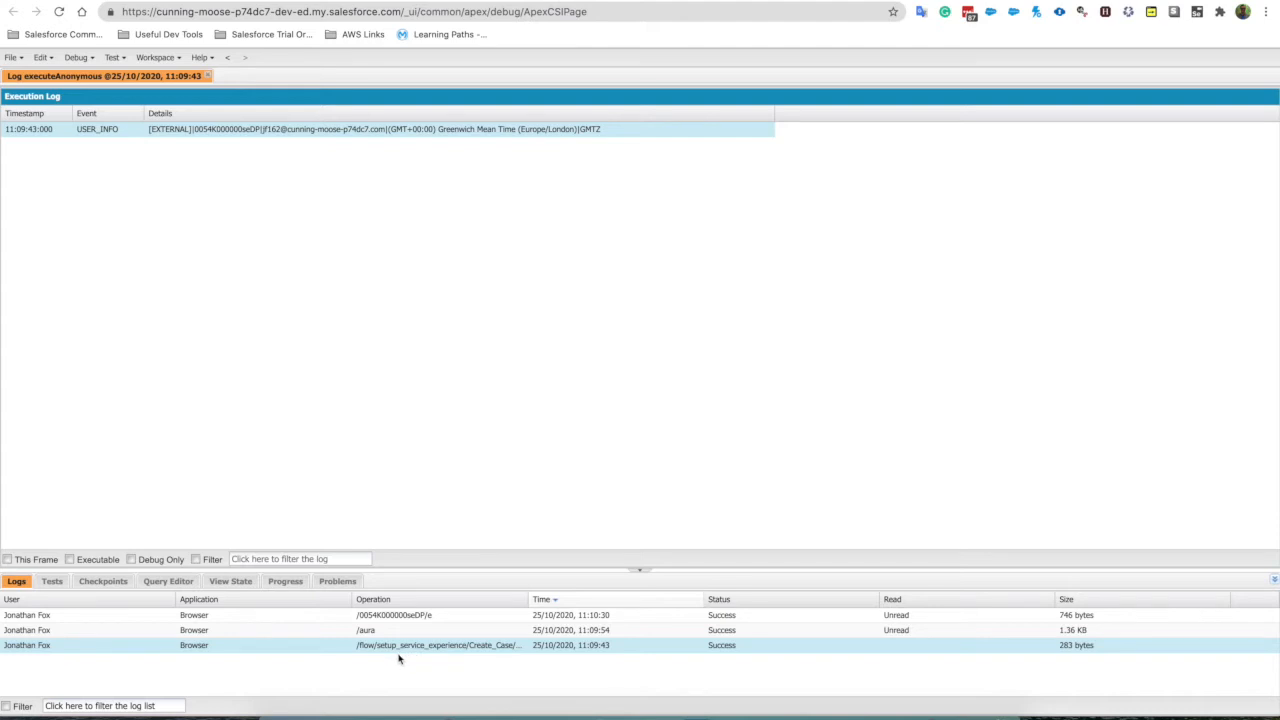
pyautogui.moveTo(476, 660)
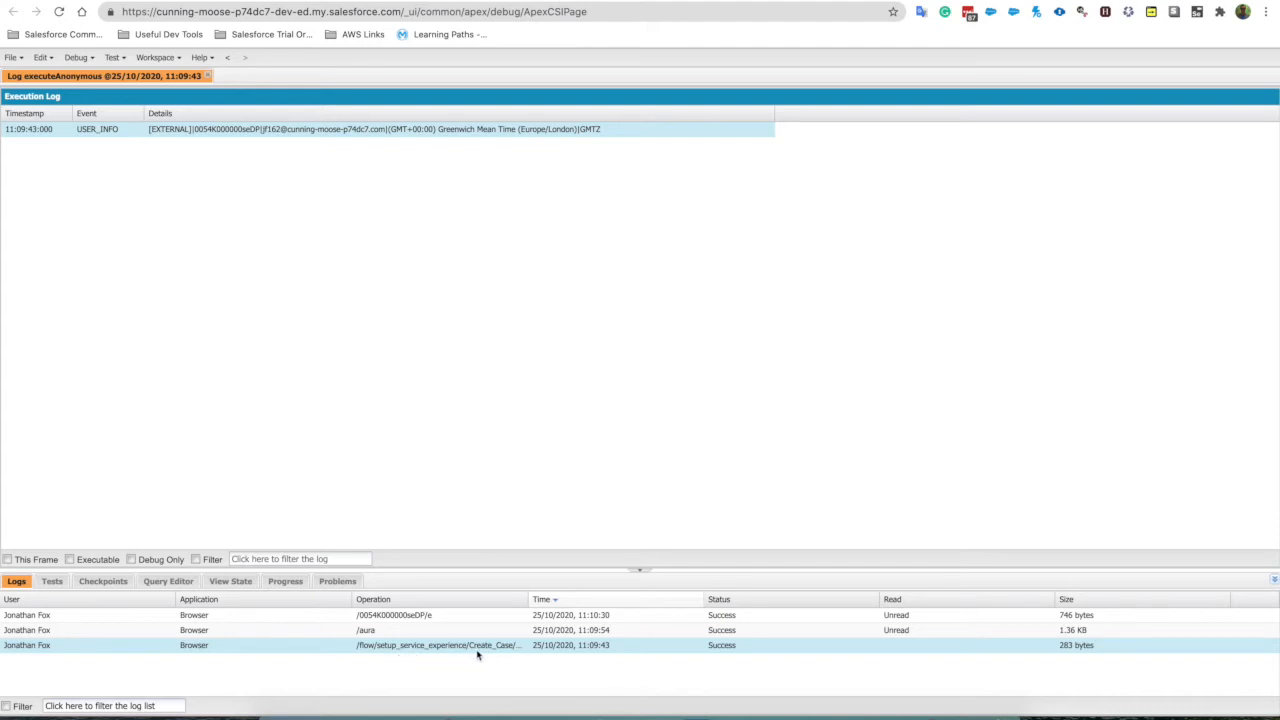
pyautogui.moveTo(390, 204)
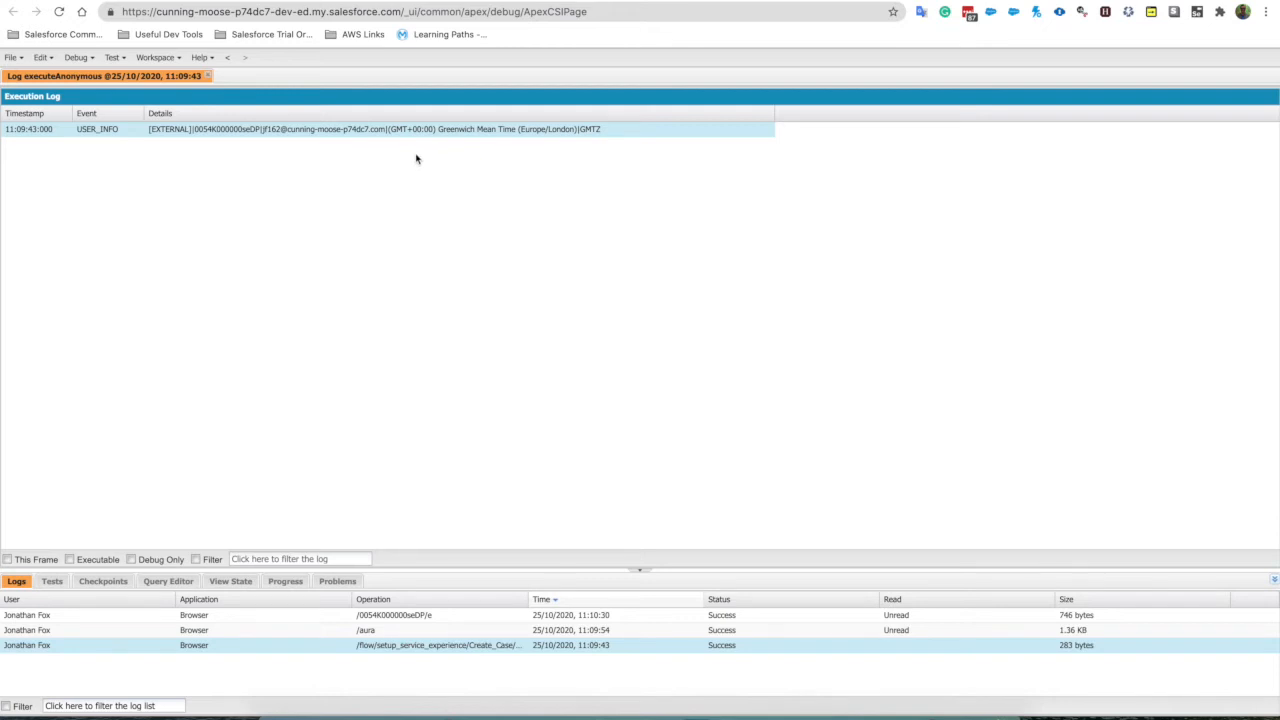
pyautogui.moveTo(364, 180)
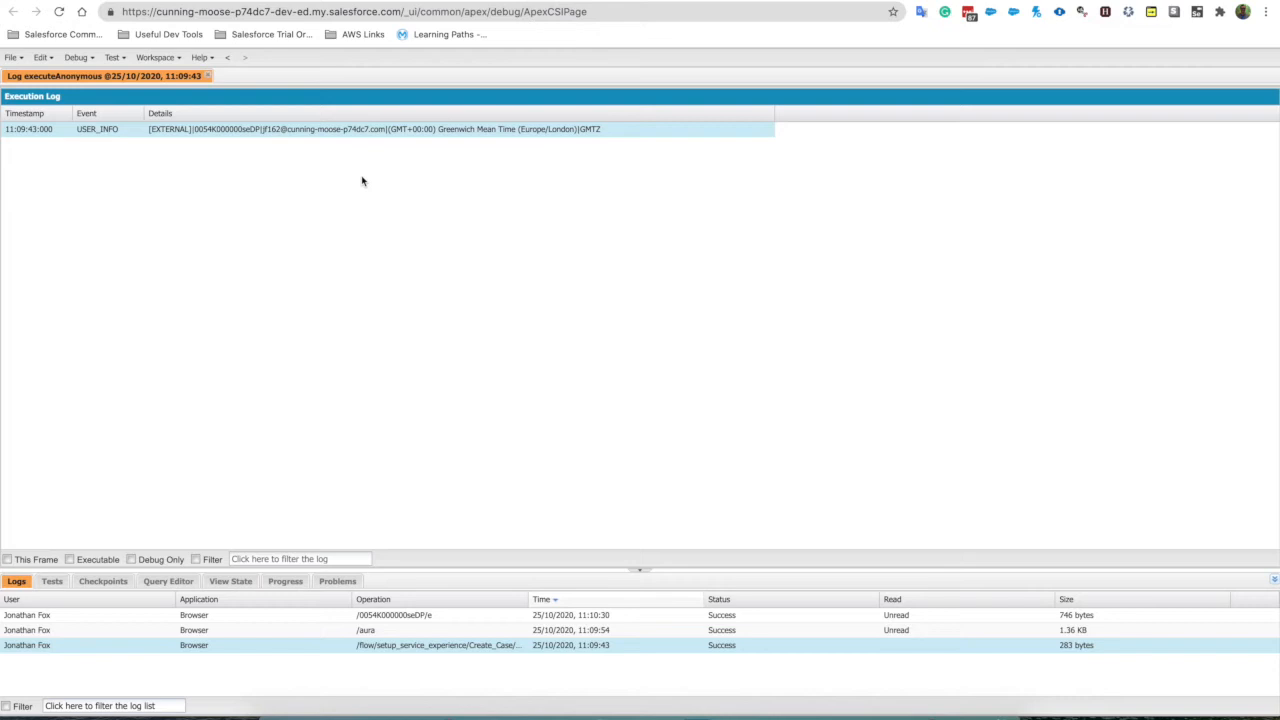
pyautogui.moveTo(424, 530)
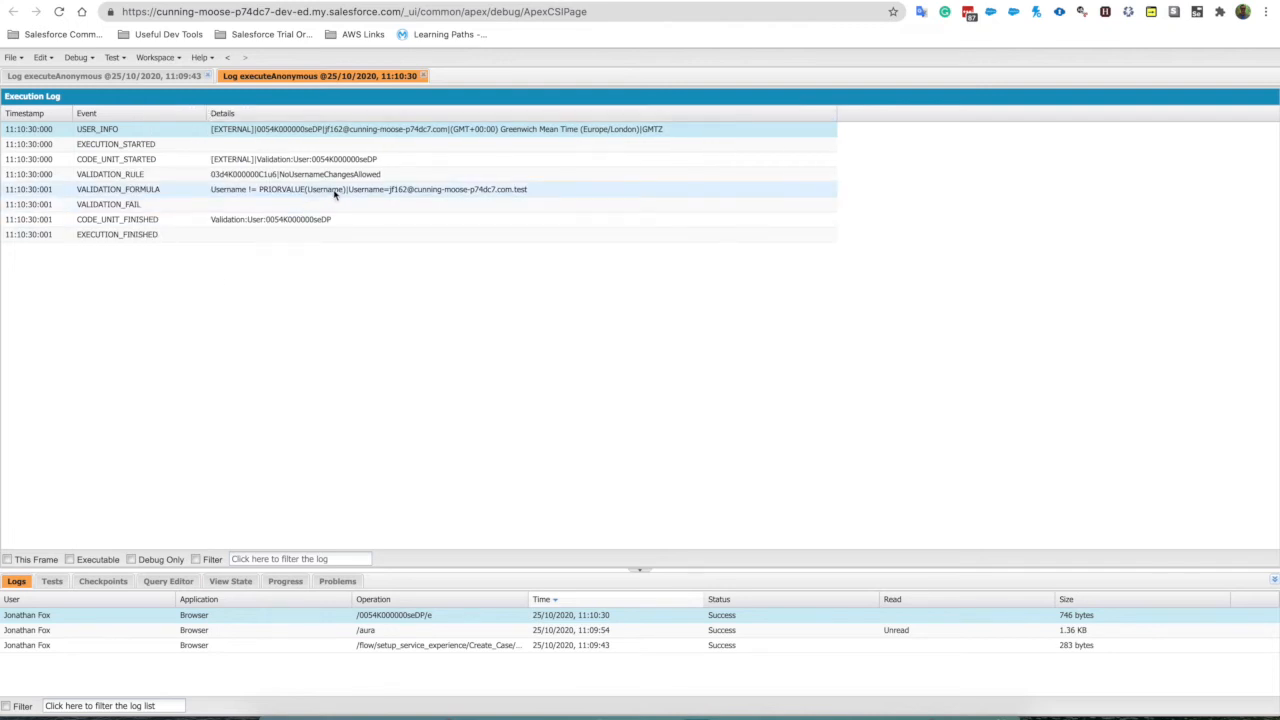
pyautogui.moveTo(432, 196)
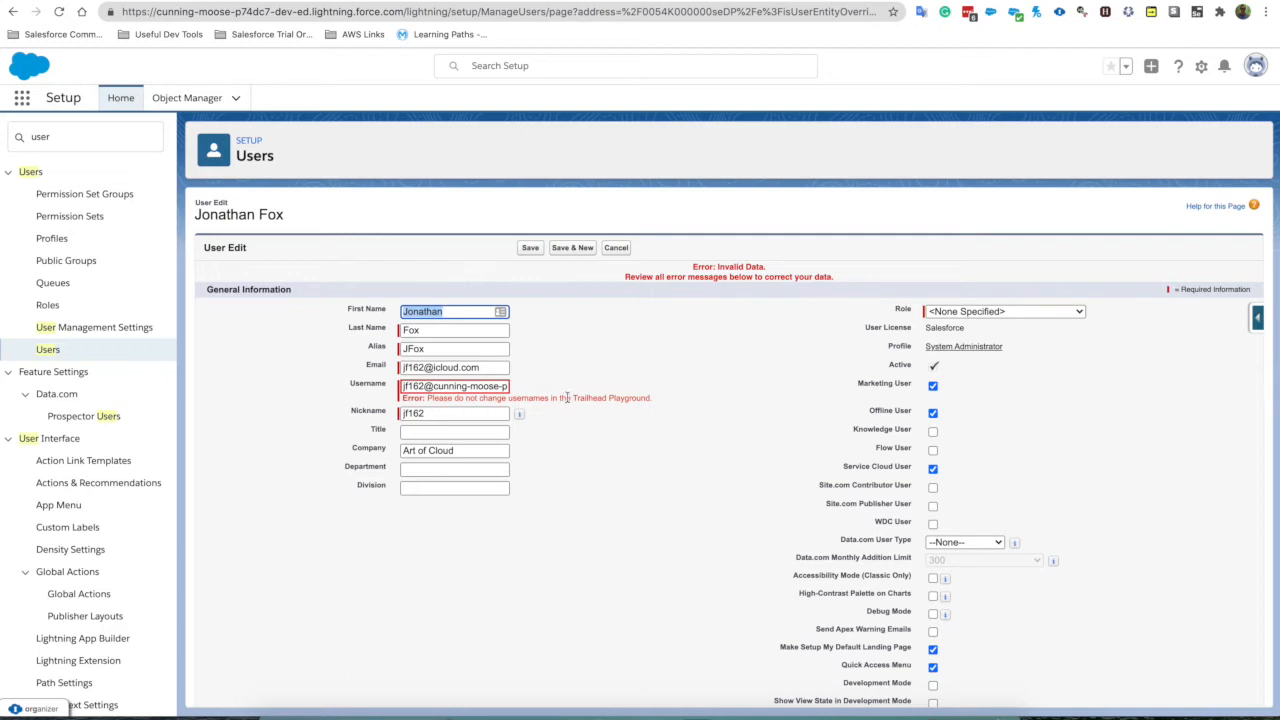
pyautogui.moveTo(758, 188)
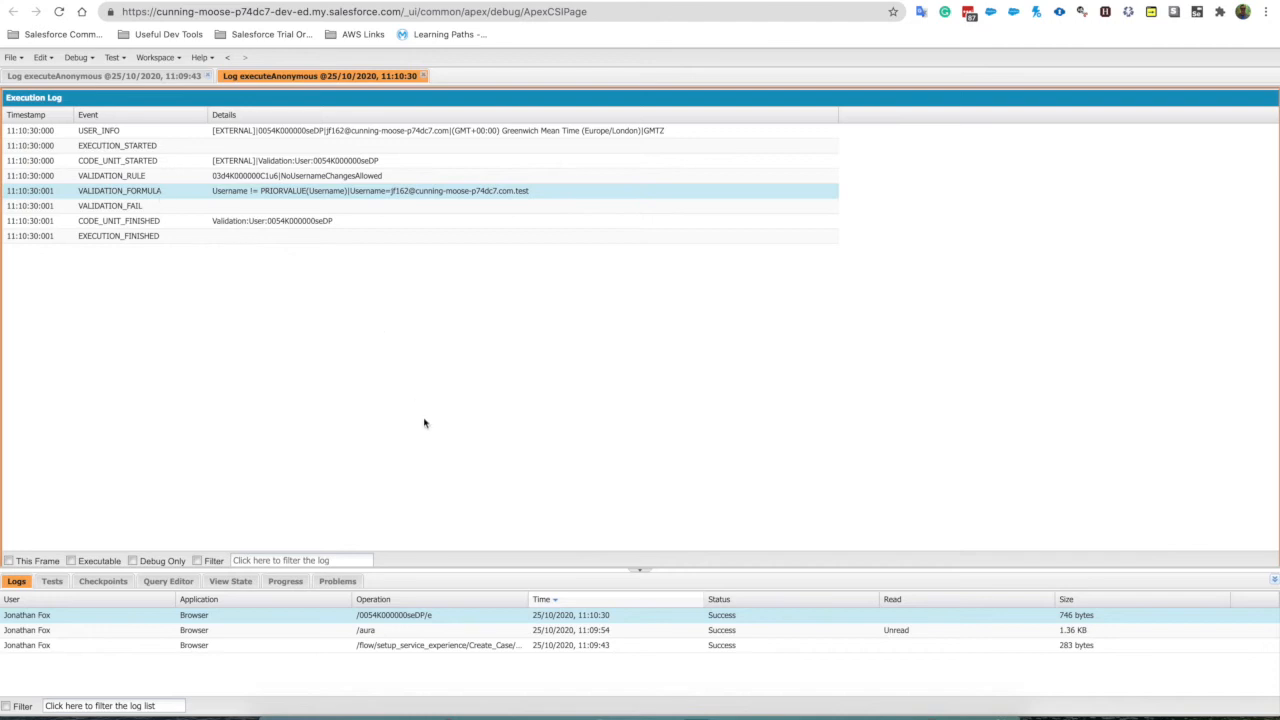
pyautogui.moveTo(406, 476)
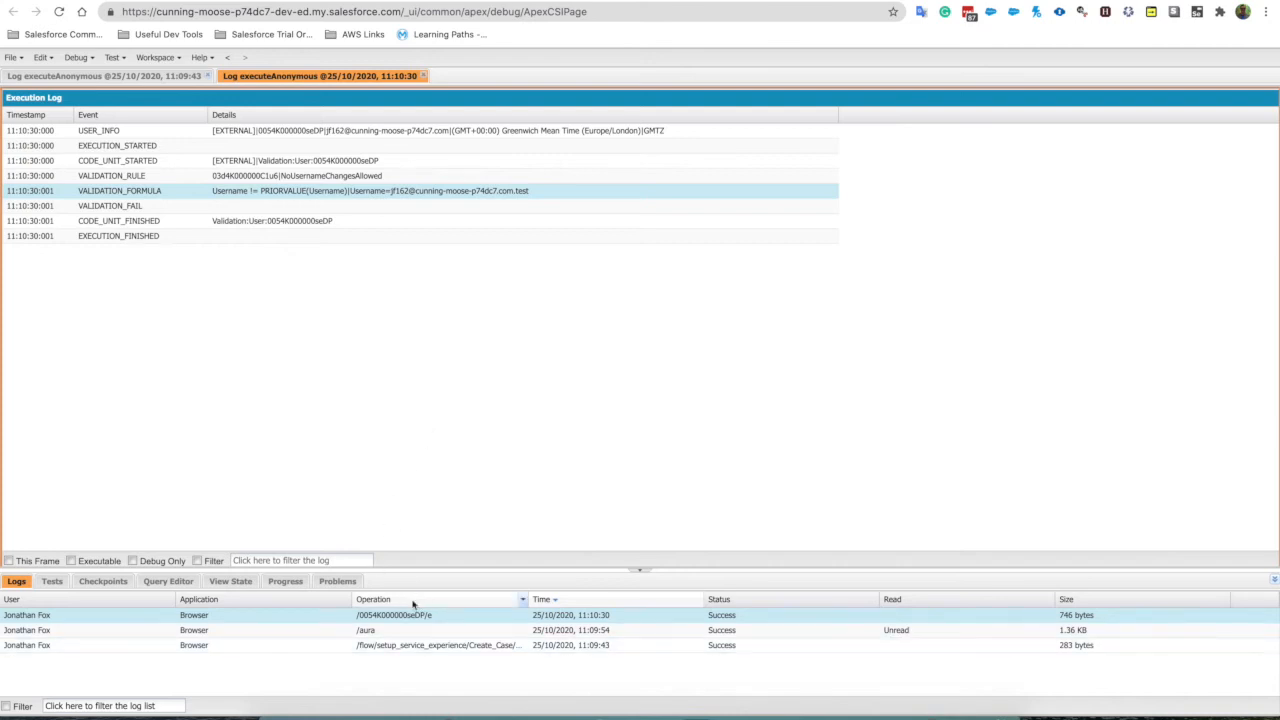
pyautogui.moveTo(408, 672)
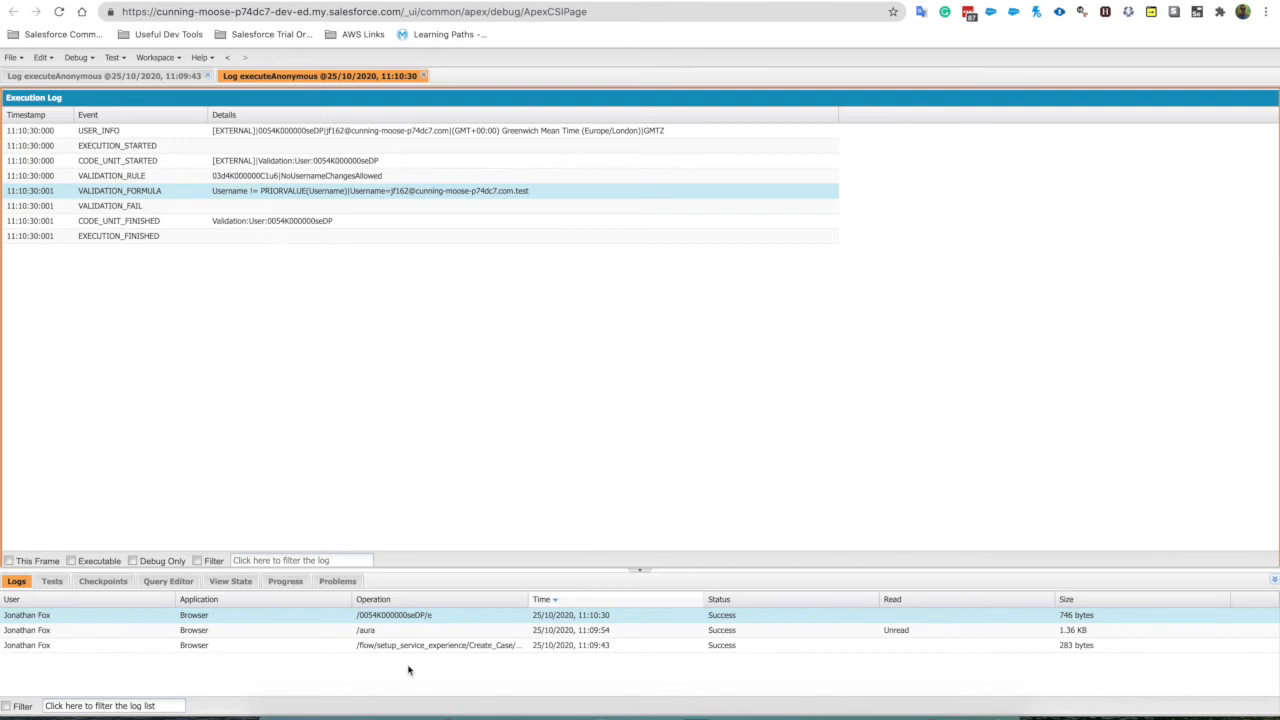
pyautogui.moveTo(470, 632)
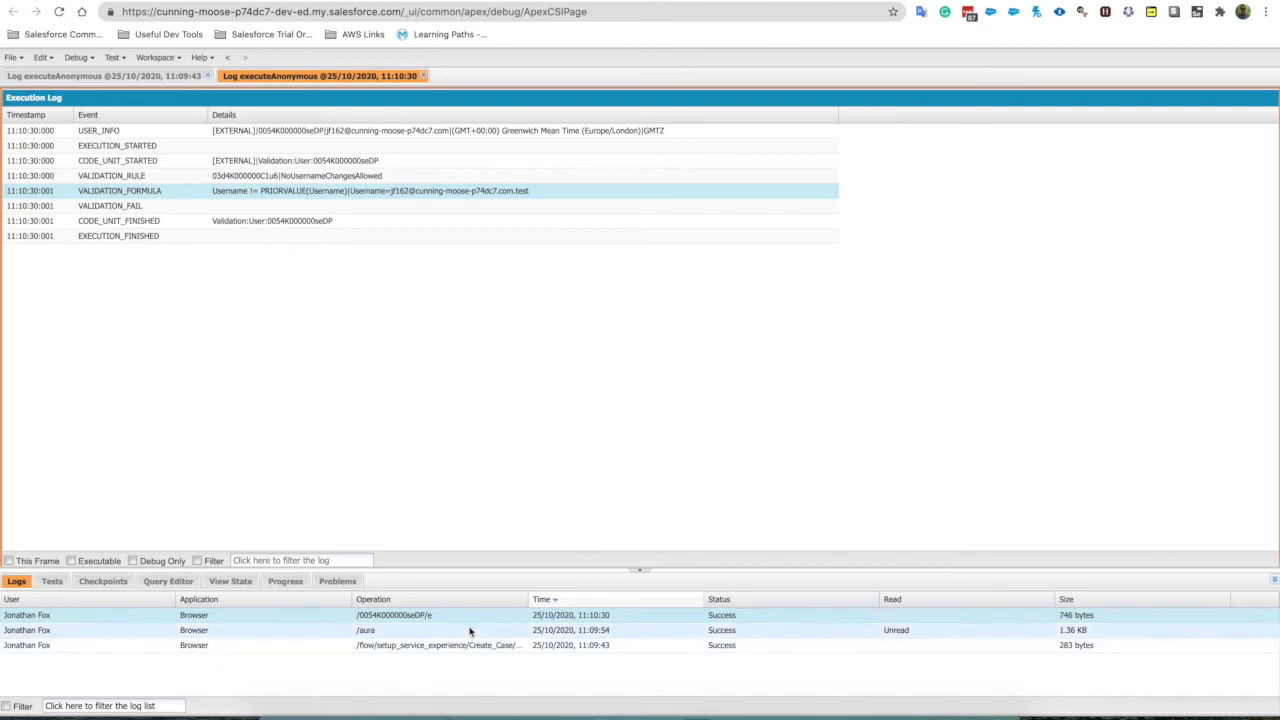
pyautogui.moveTo(584, 464)
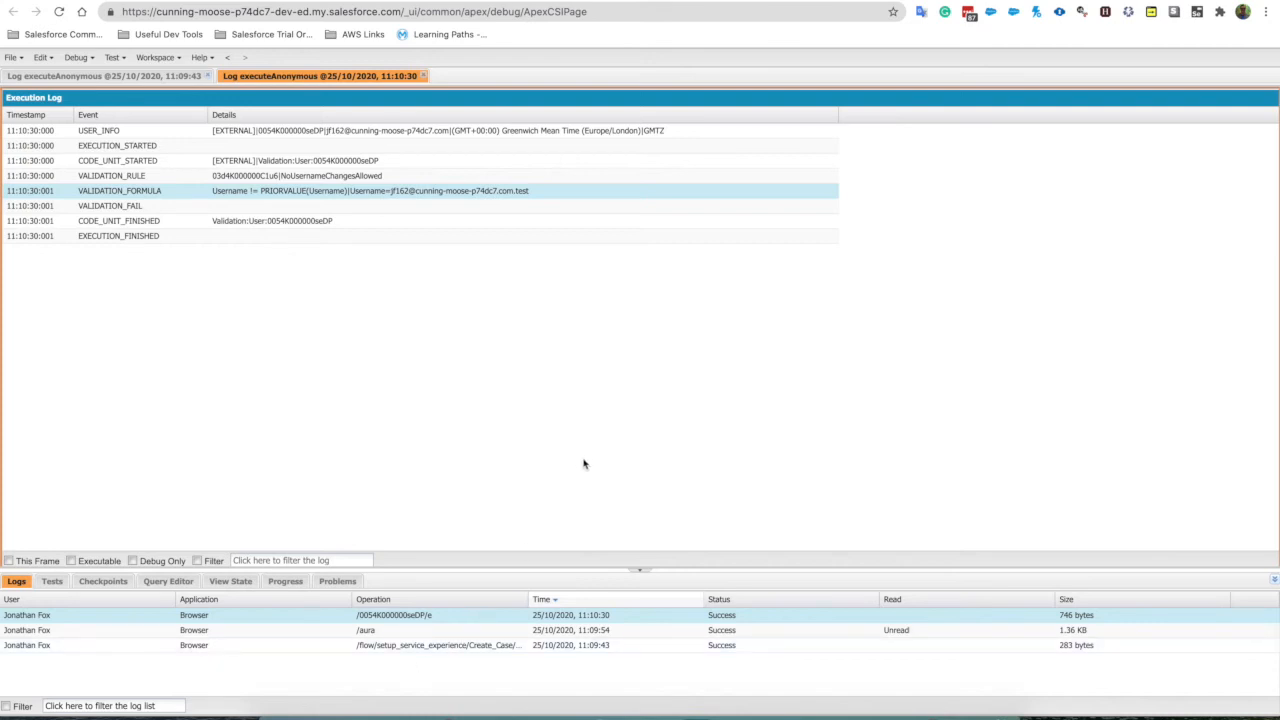
pyautogui.moveTo(466, 412)
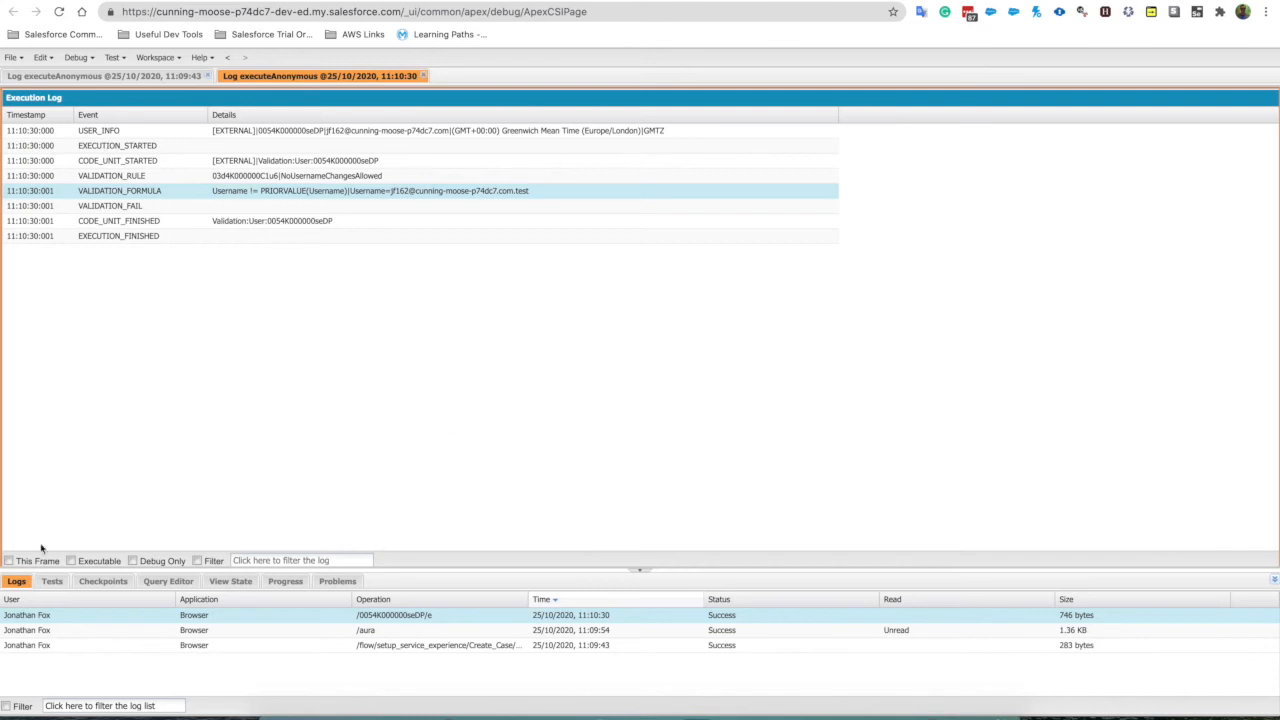
pyautogui.moveTo(150, 562)
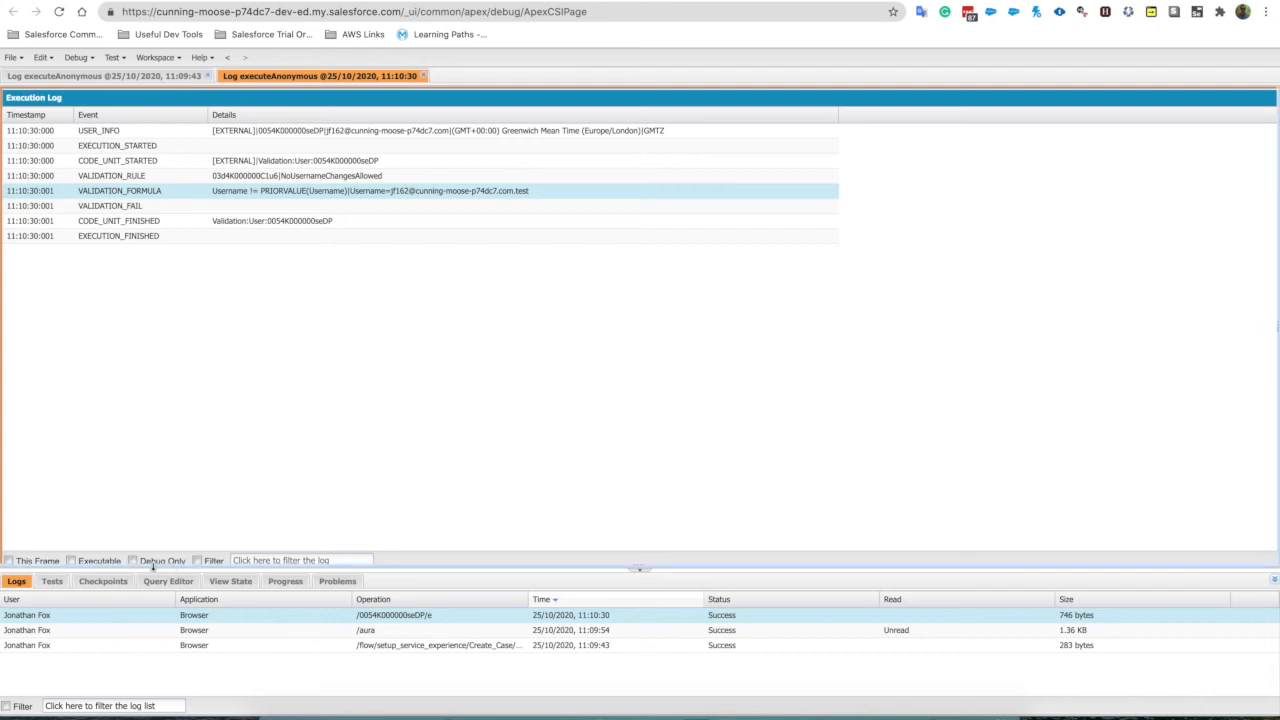
# Show the Tests panel with its Overall Code Coverage summary
pyautogui.click(50, 580)
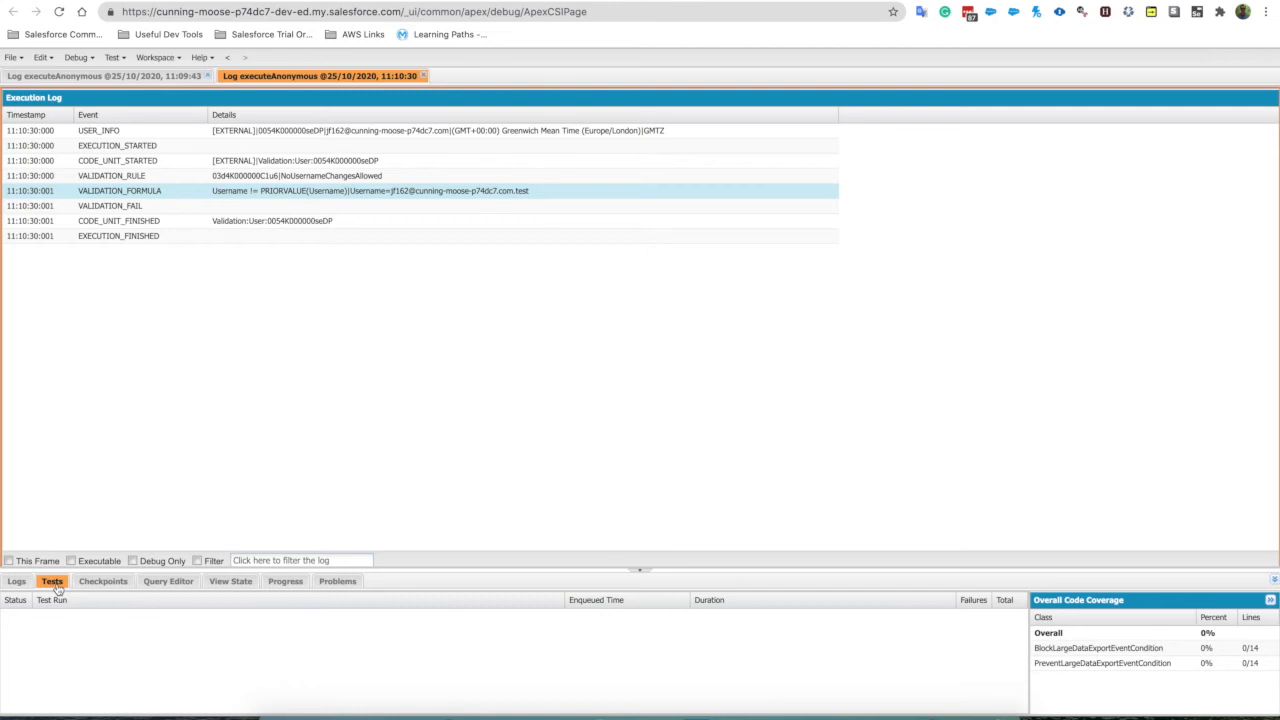
# Look at the Checkpoints panel, then switch to the Query Editor
pyautogui.click(104, 580)
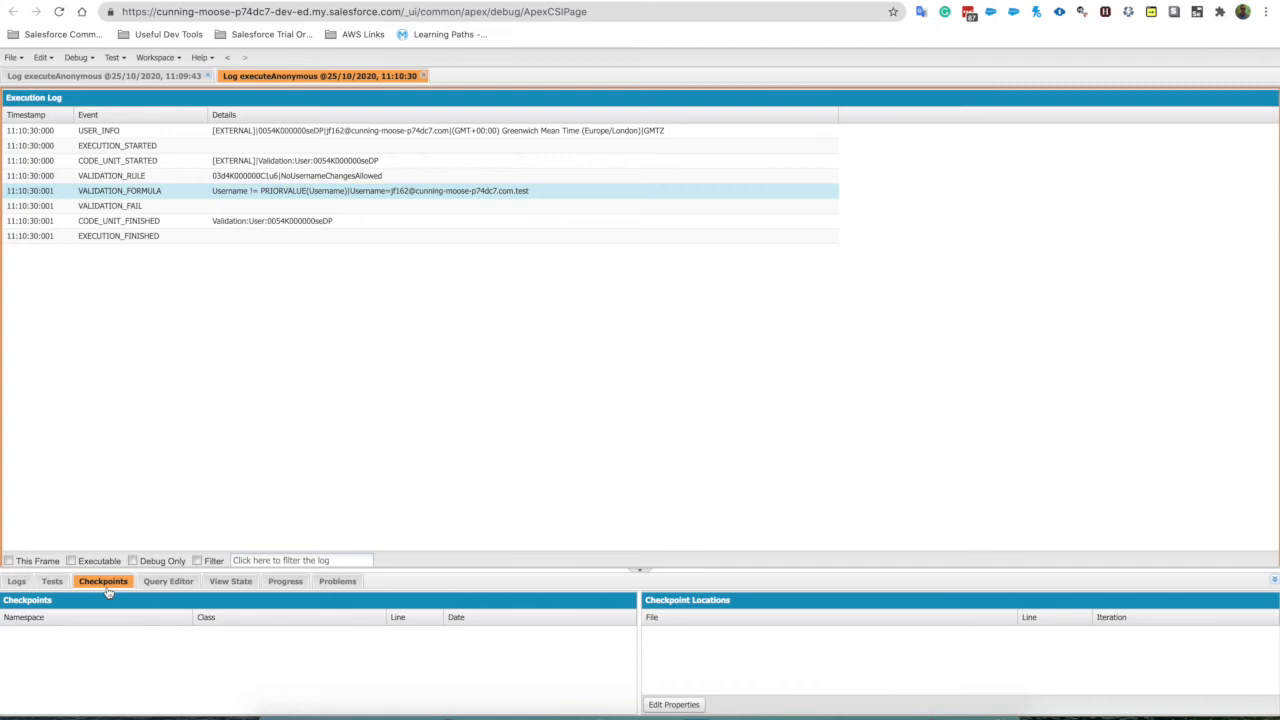
pyautogui.click(168, 580)
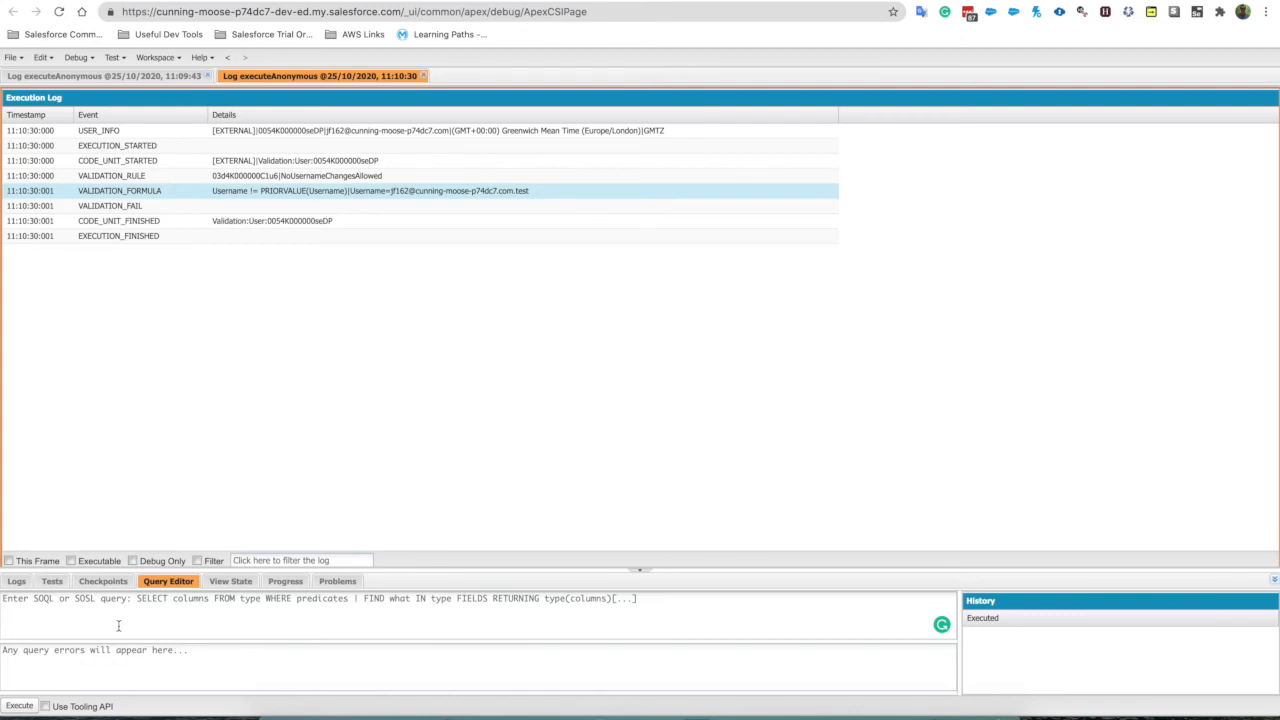
# Run SELECT ID FROM USER to list the Ids of all seven users
pyautogui.write('S')
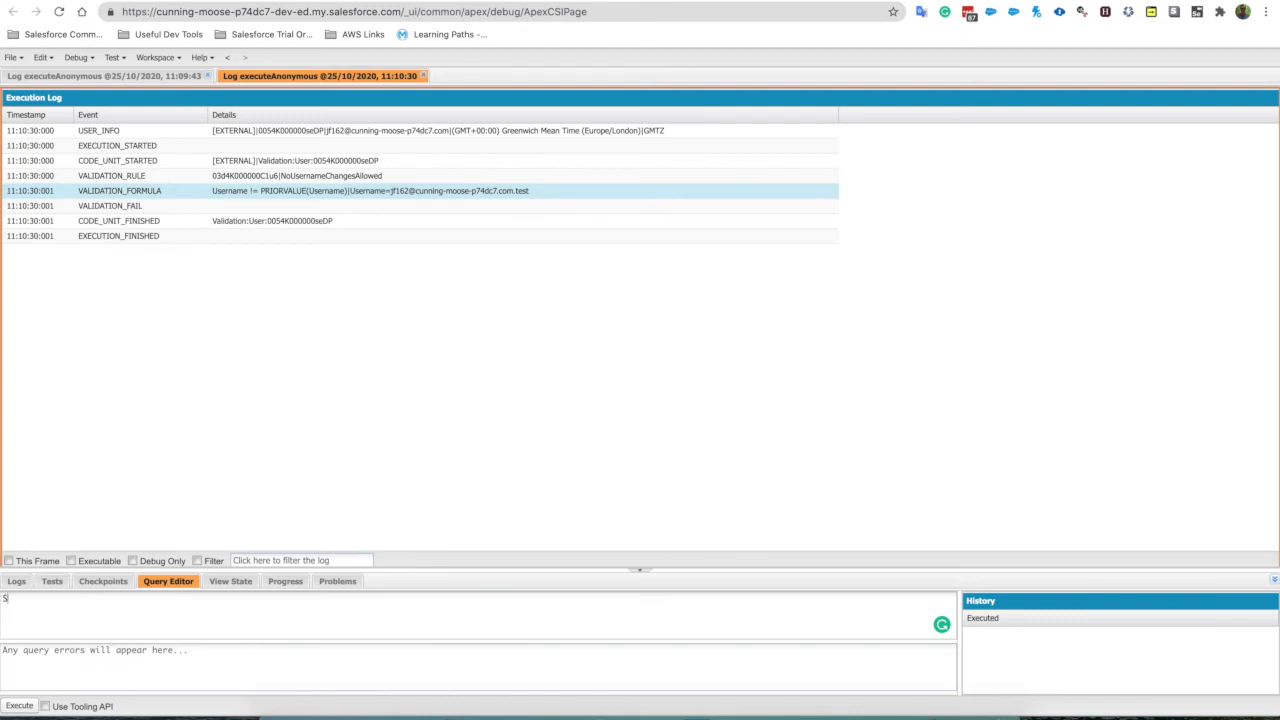
pyautogui.write('ELECT I')
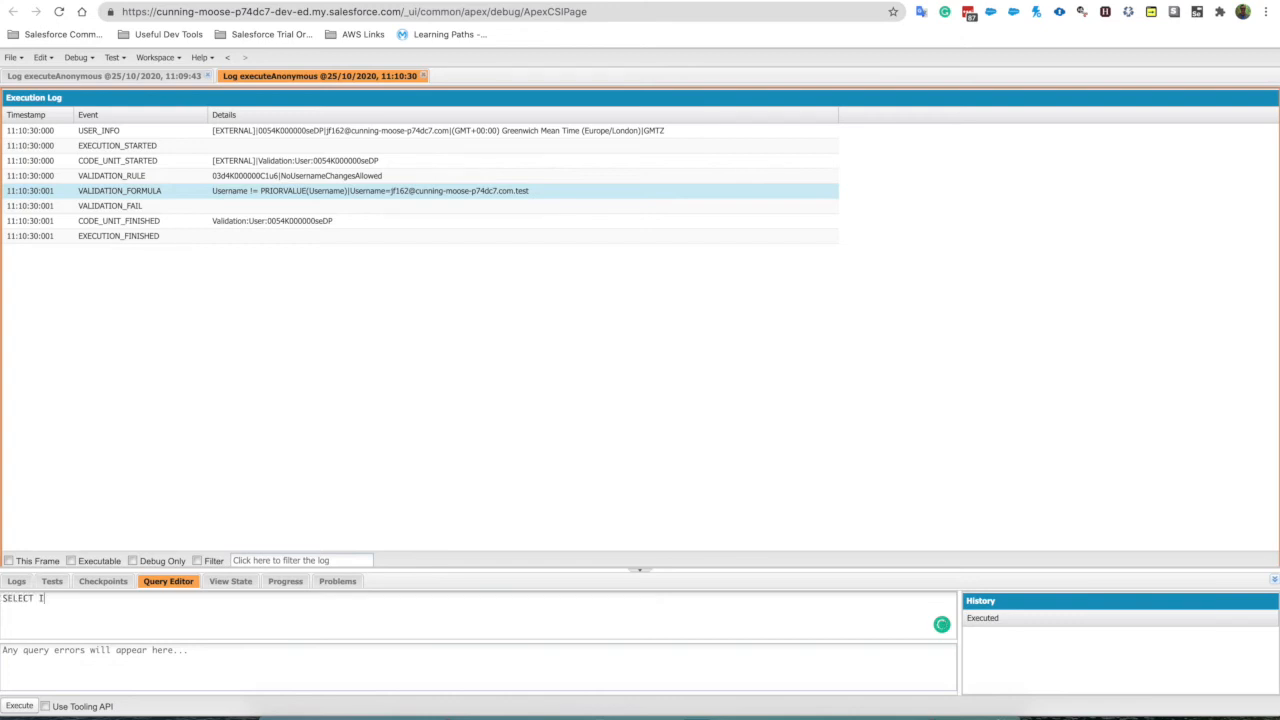
pyautogui.write('D FROM')
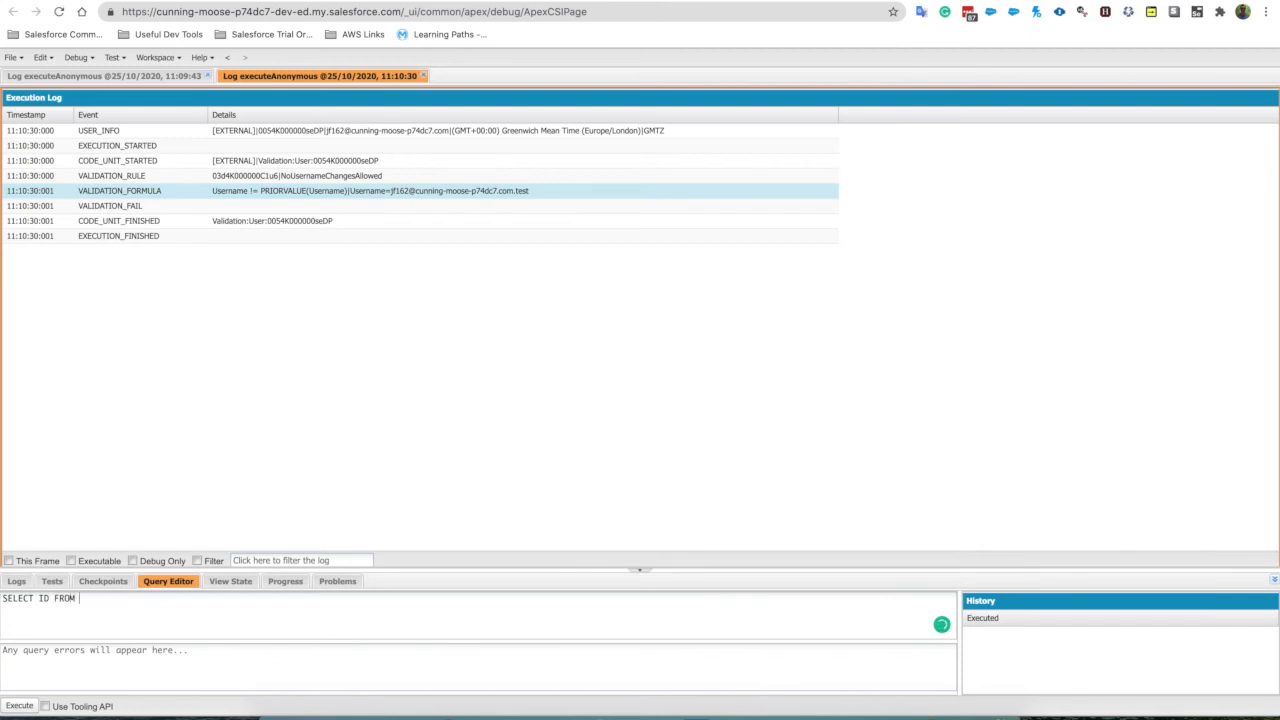
pyautogui.write('USER')
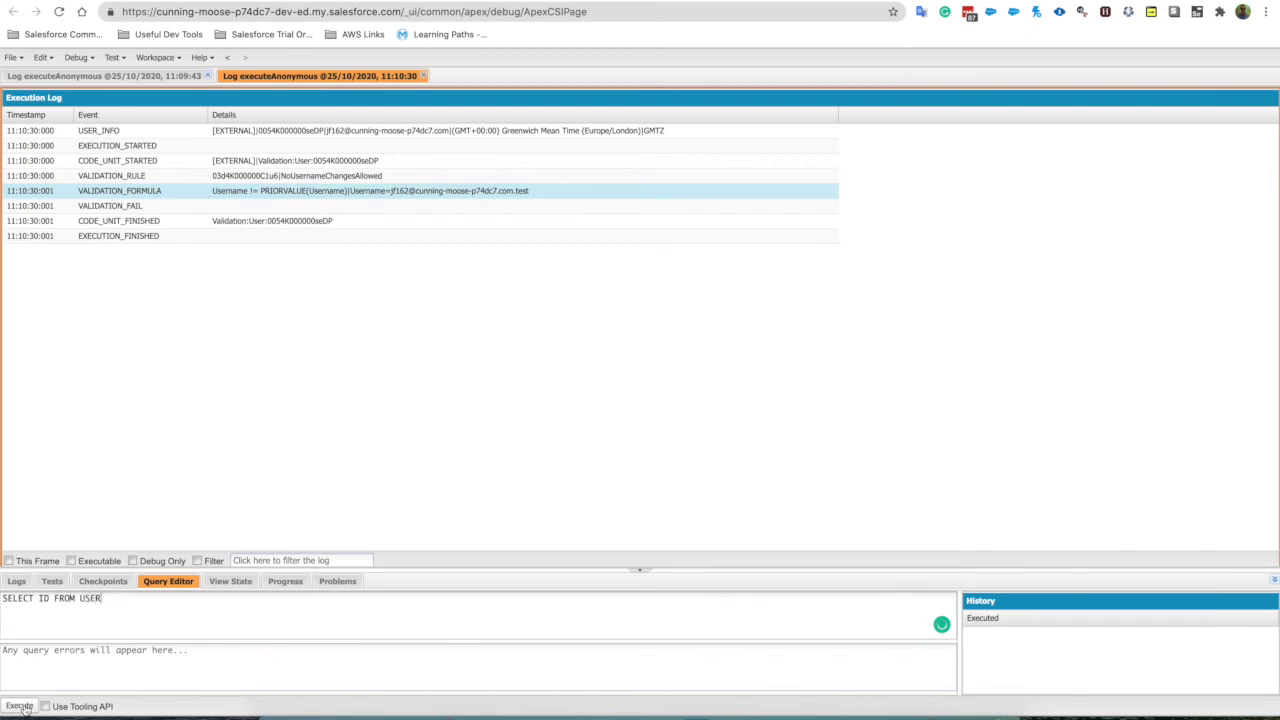
pyautogui.click(18, 704)
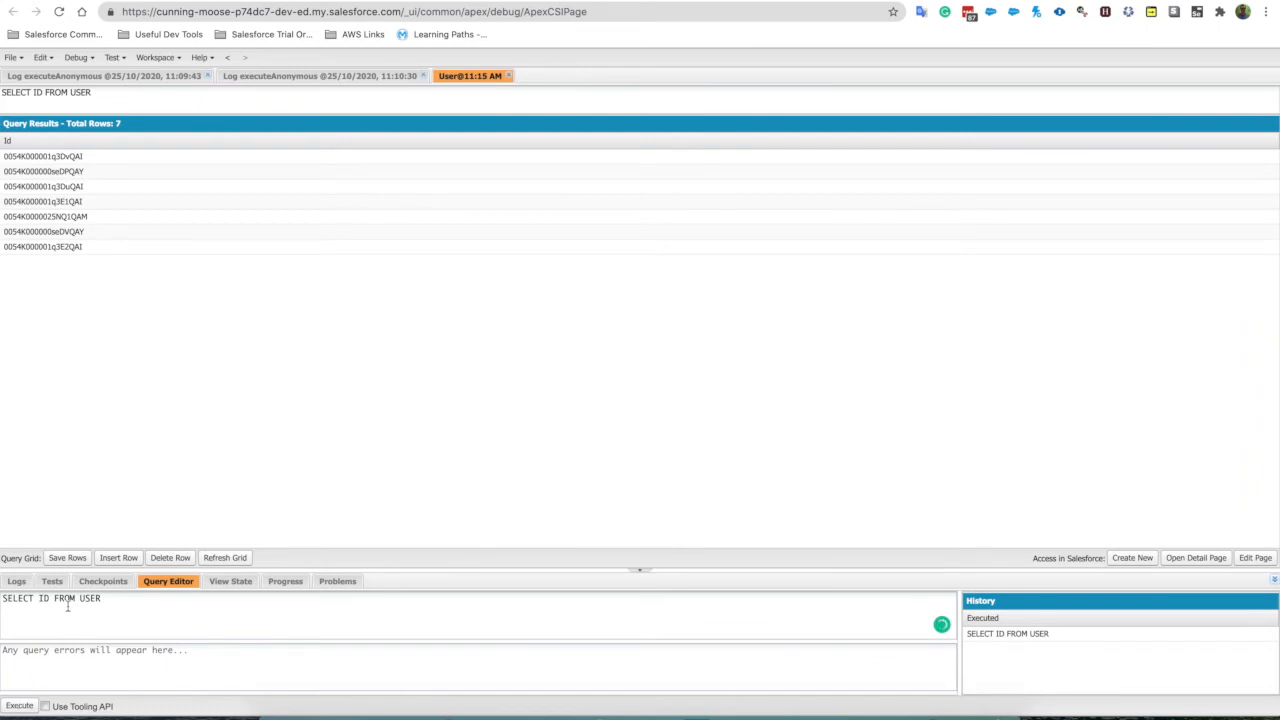
# Extend the query to SELECT ID, FirstName FROM USER and run it again
pyautogui.write(',')
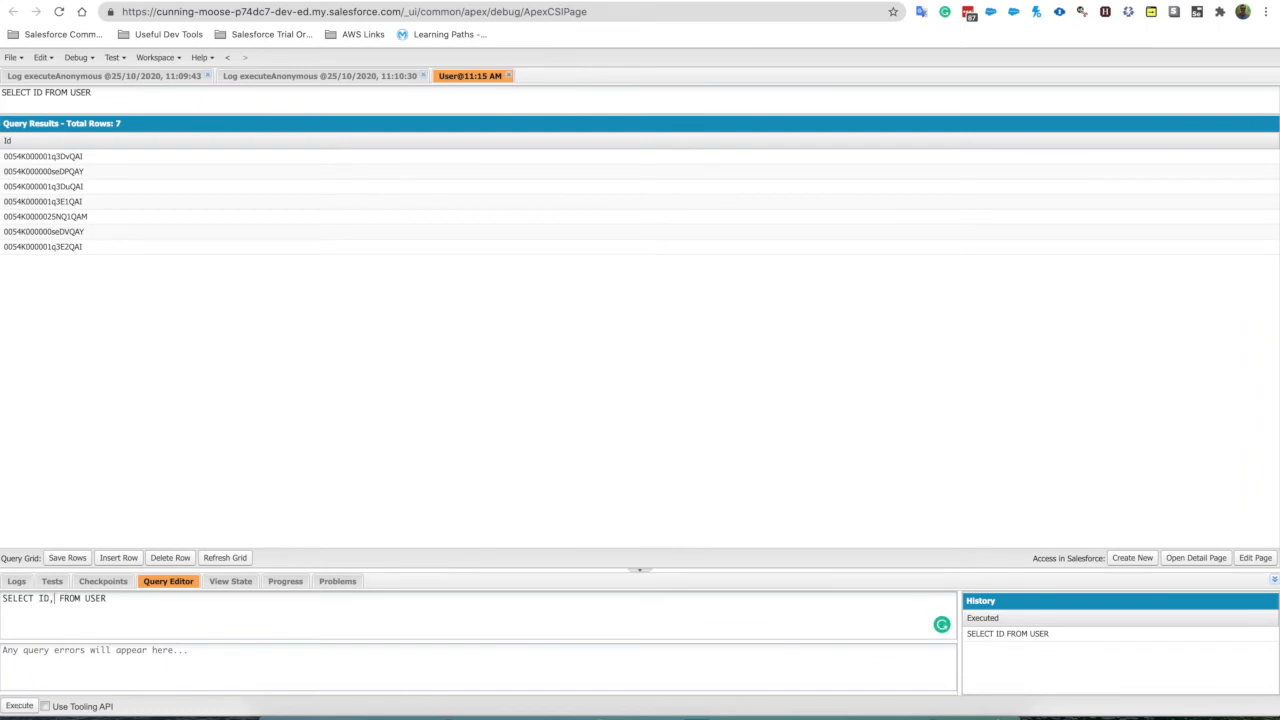
pyautogui.write('FirstName F')
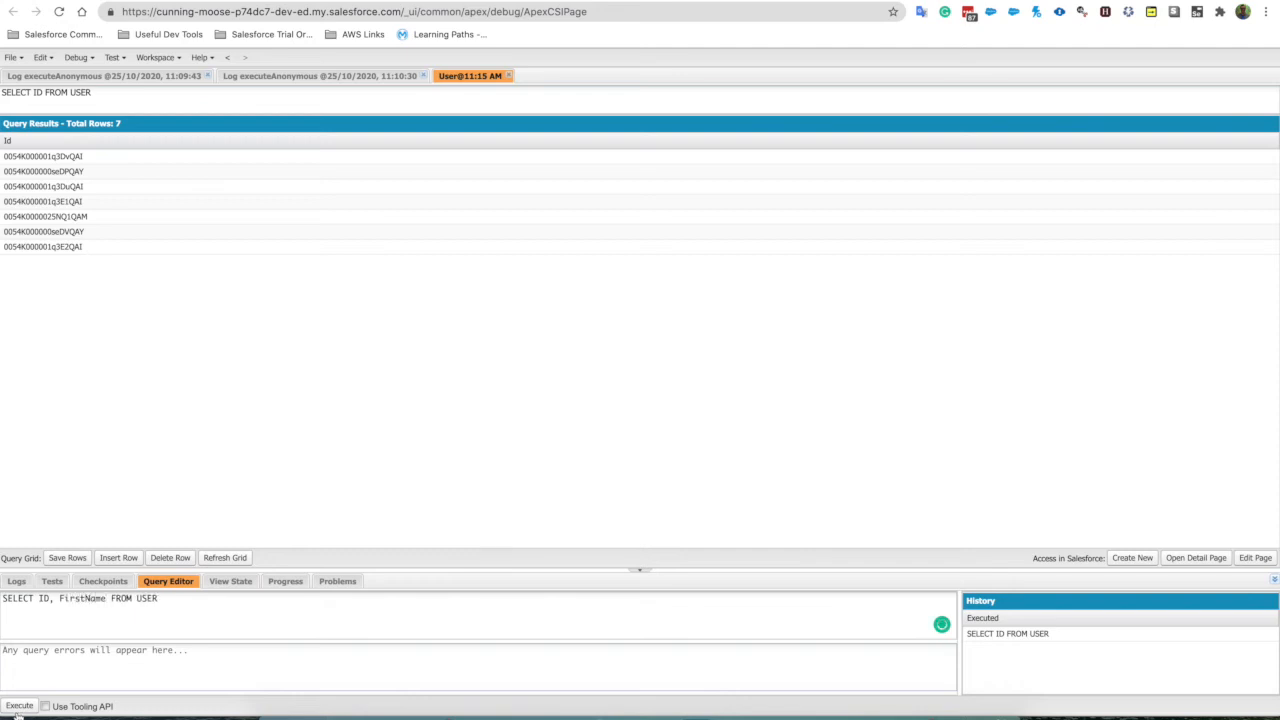
pyautogui.click(16, 702)
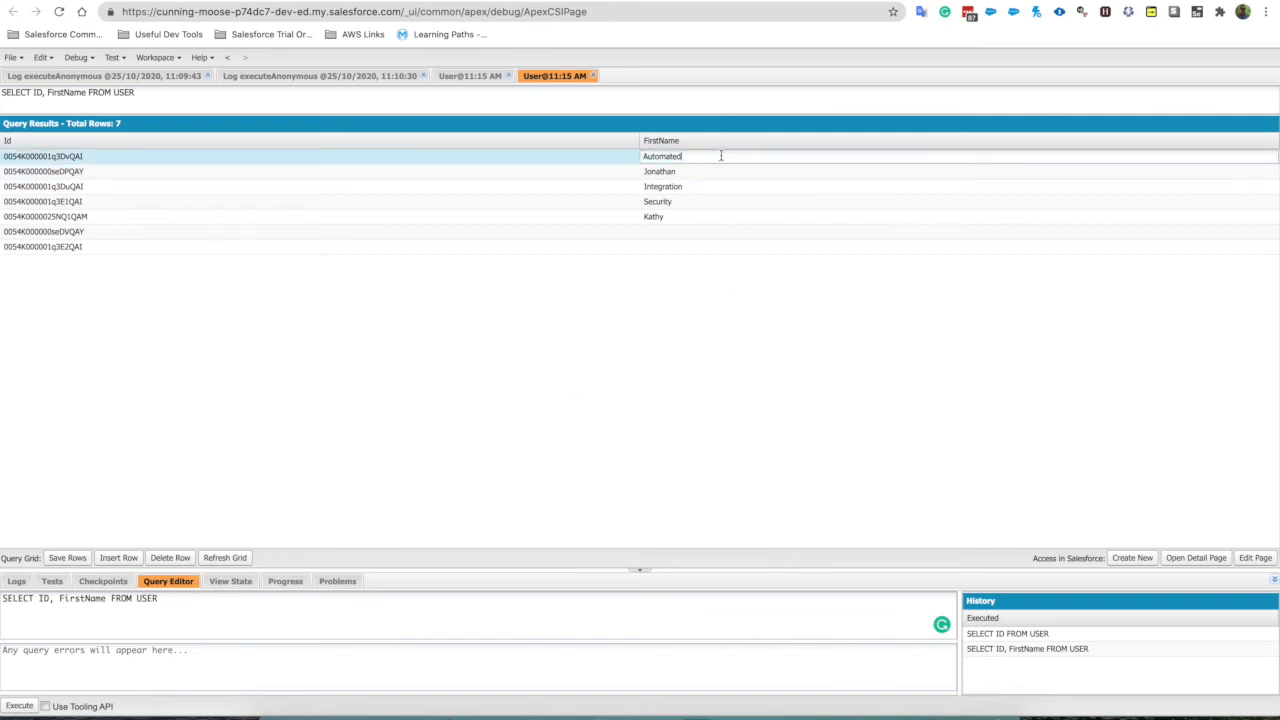
# Begin editing the first name Jonathan in the results grid
pyautogui.click(700, 172)
pyautogui.write('Jon')
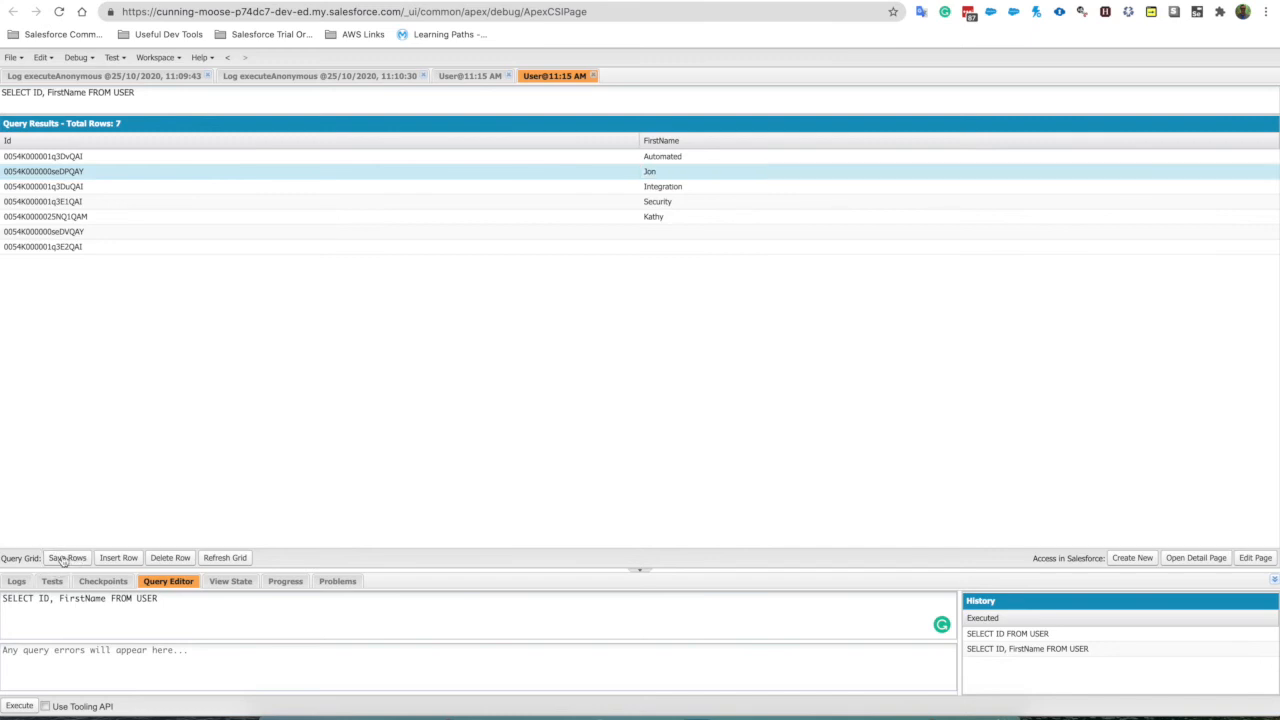
pyautogui.moveTo(84, 534)
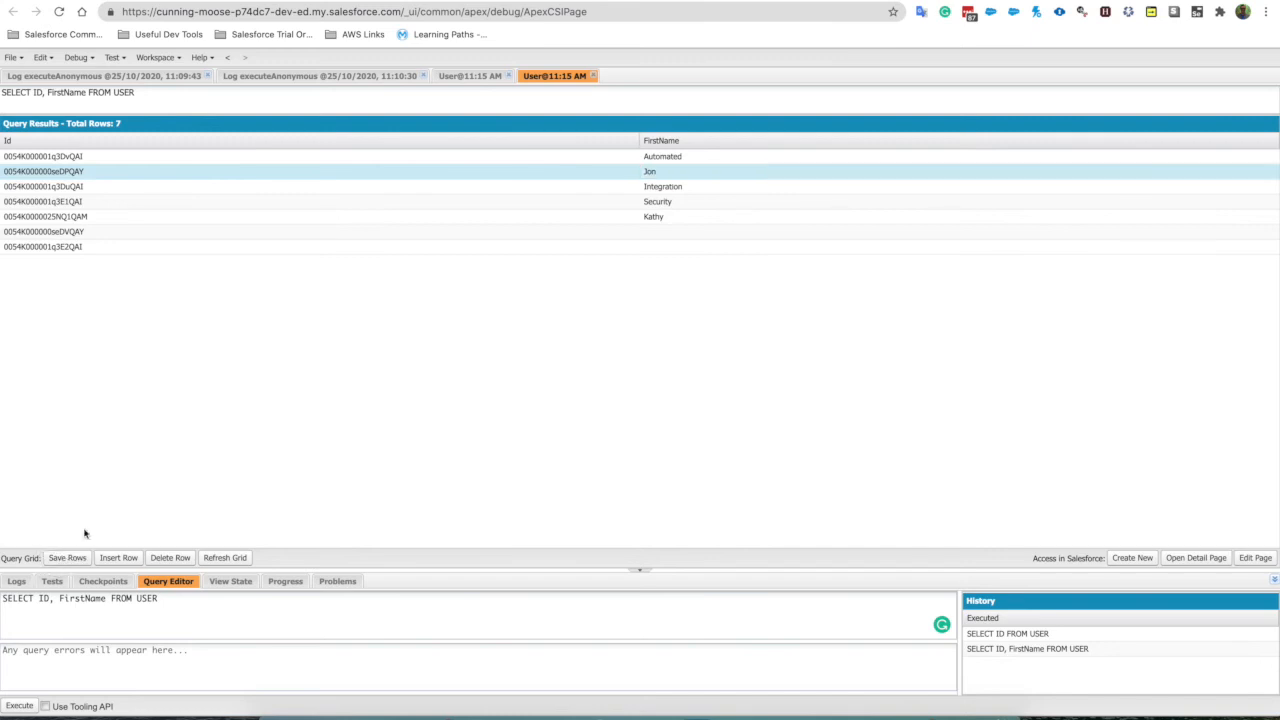
pyautogui.moveTo(598, 216)
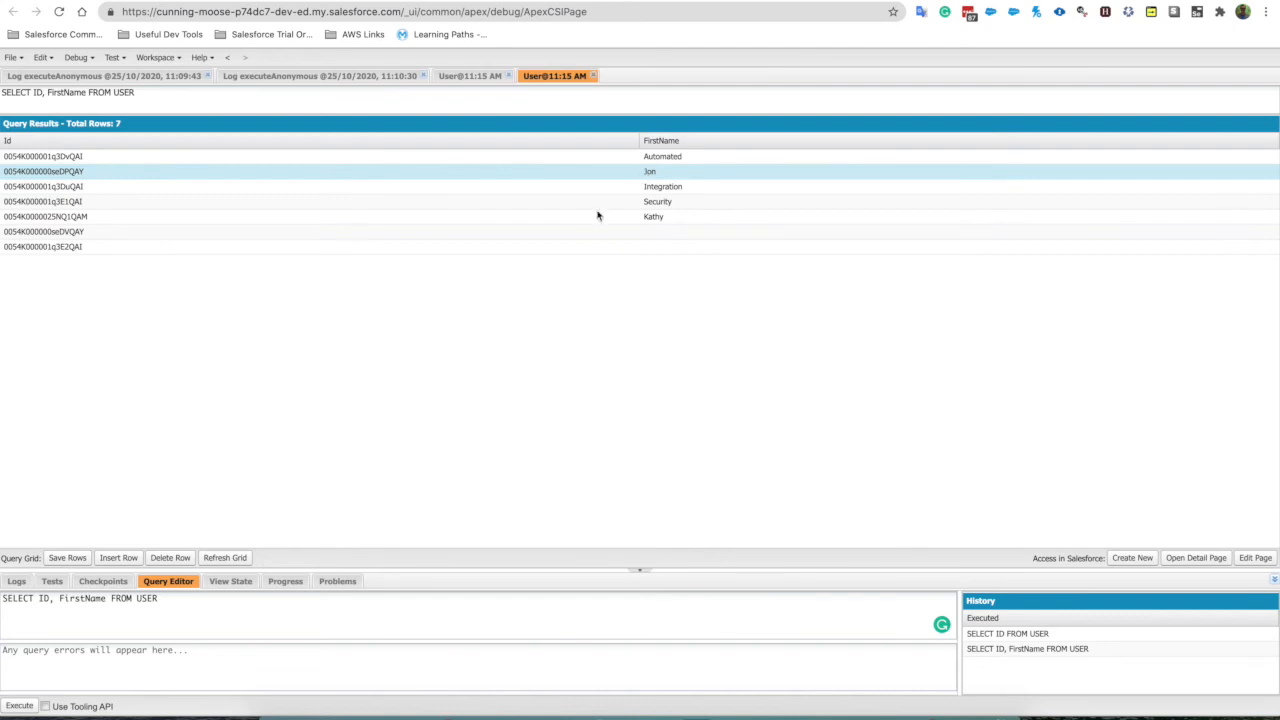
pyautogui.moveTo(300, 444)
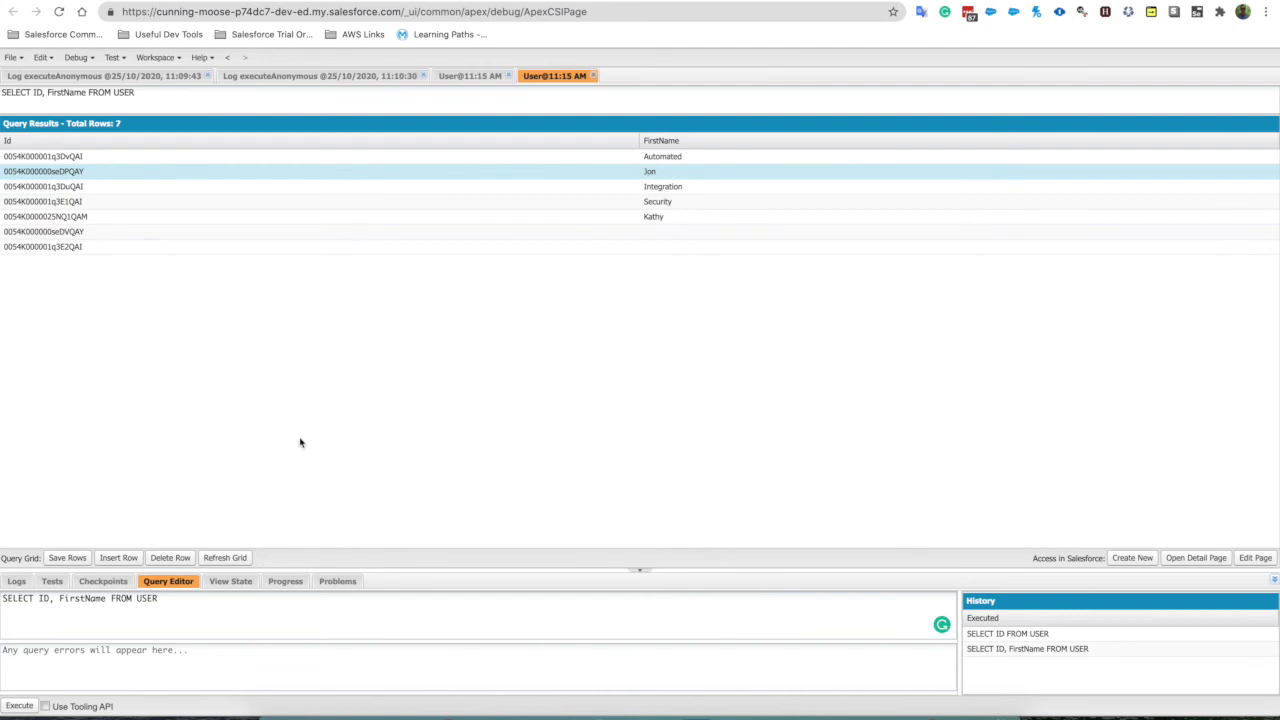
pyautogui.moveTo(284, 454)
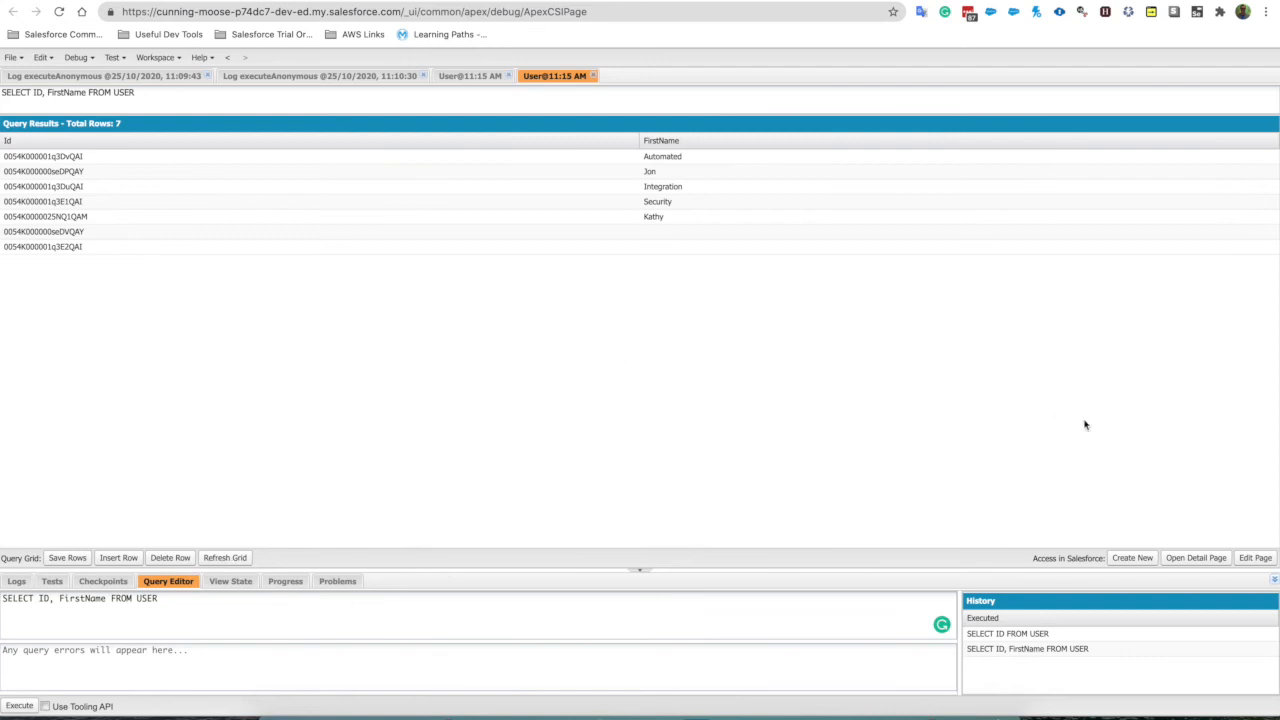
# Select the row now showing the saved first name Jon
pyautogui.click(708, 172)
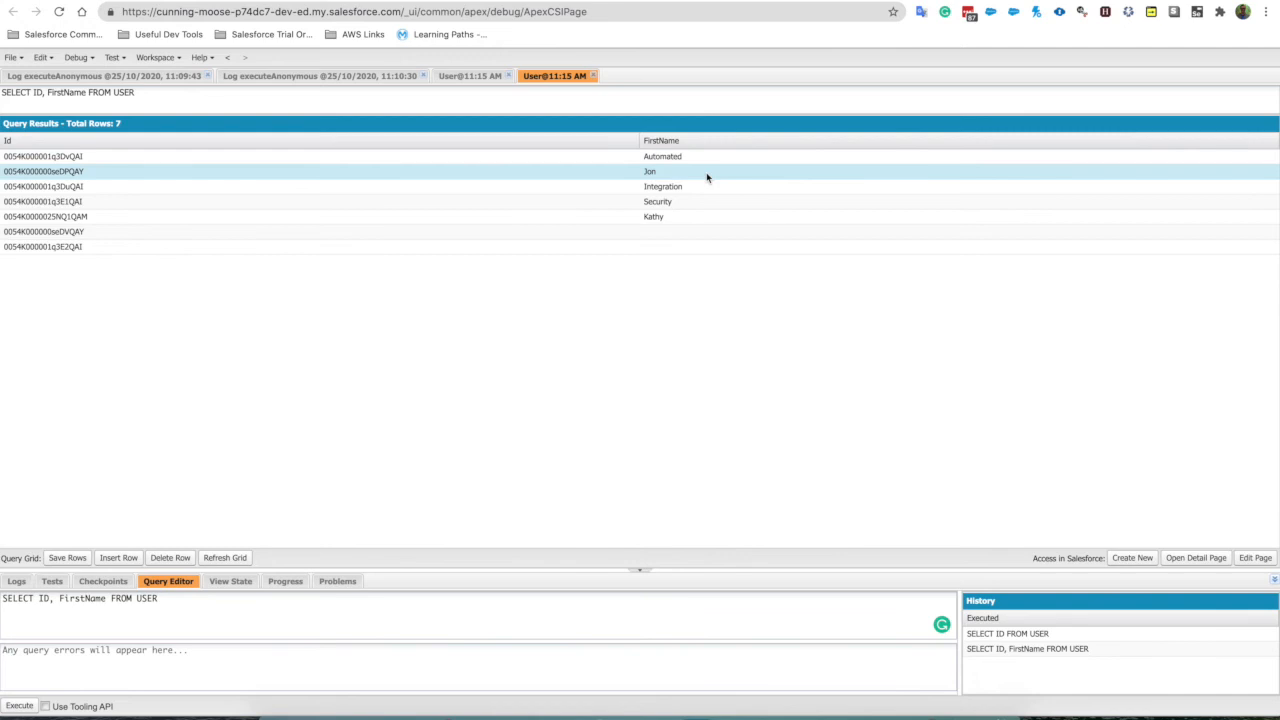
pyautogui.moveTo(780, 240)
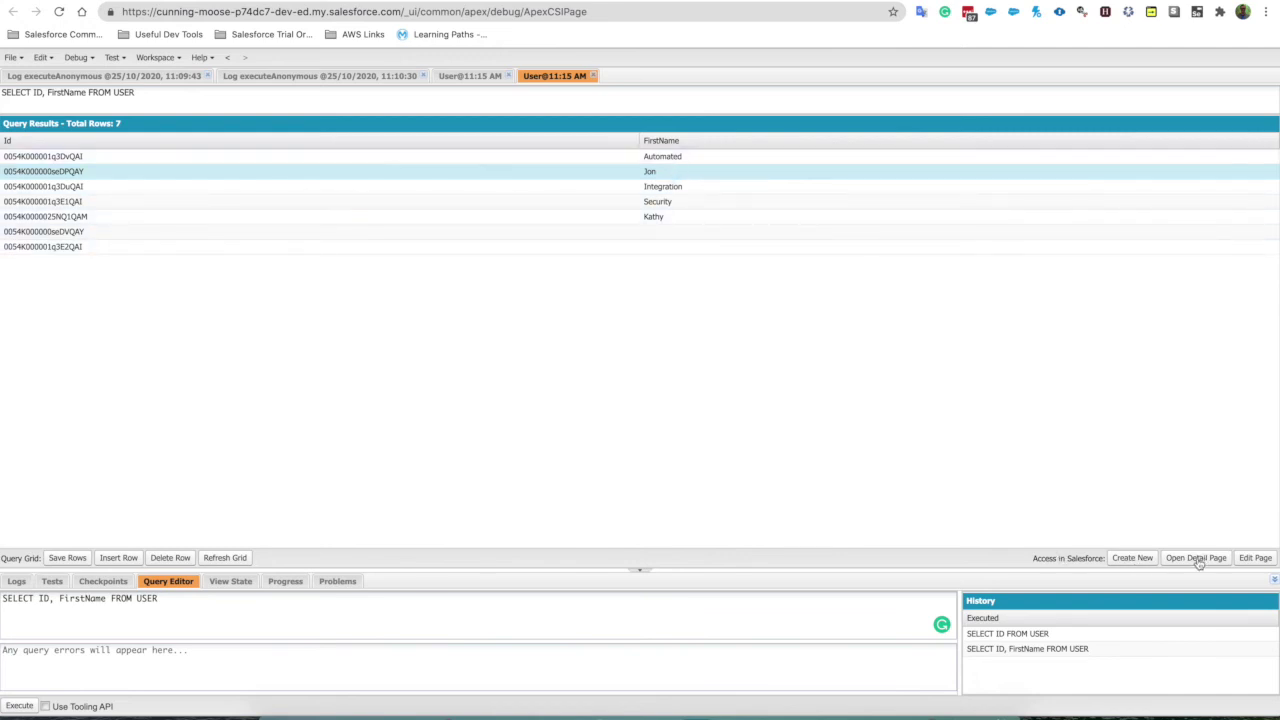
pyautogui.moveTo(920, 550)
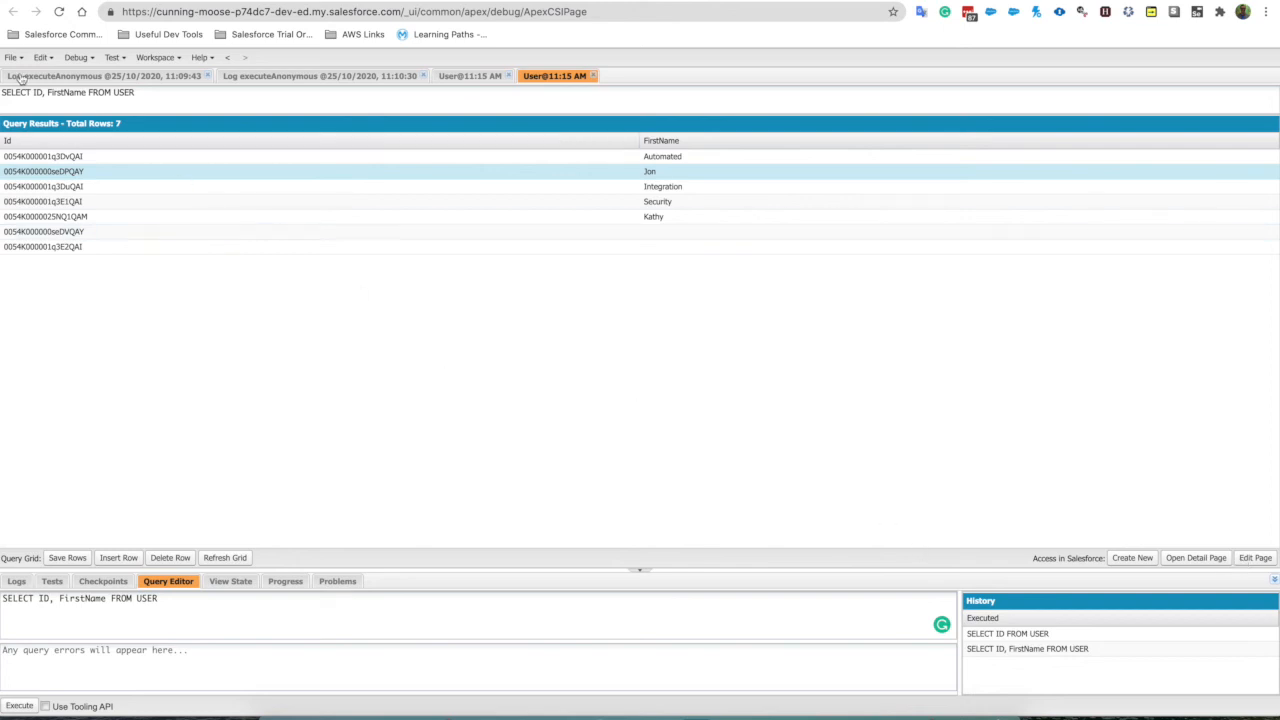
# Bring up the File menu with its New submenu of creatable items
pyautogui.click(14, 56)
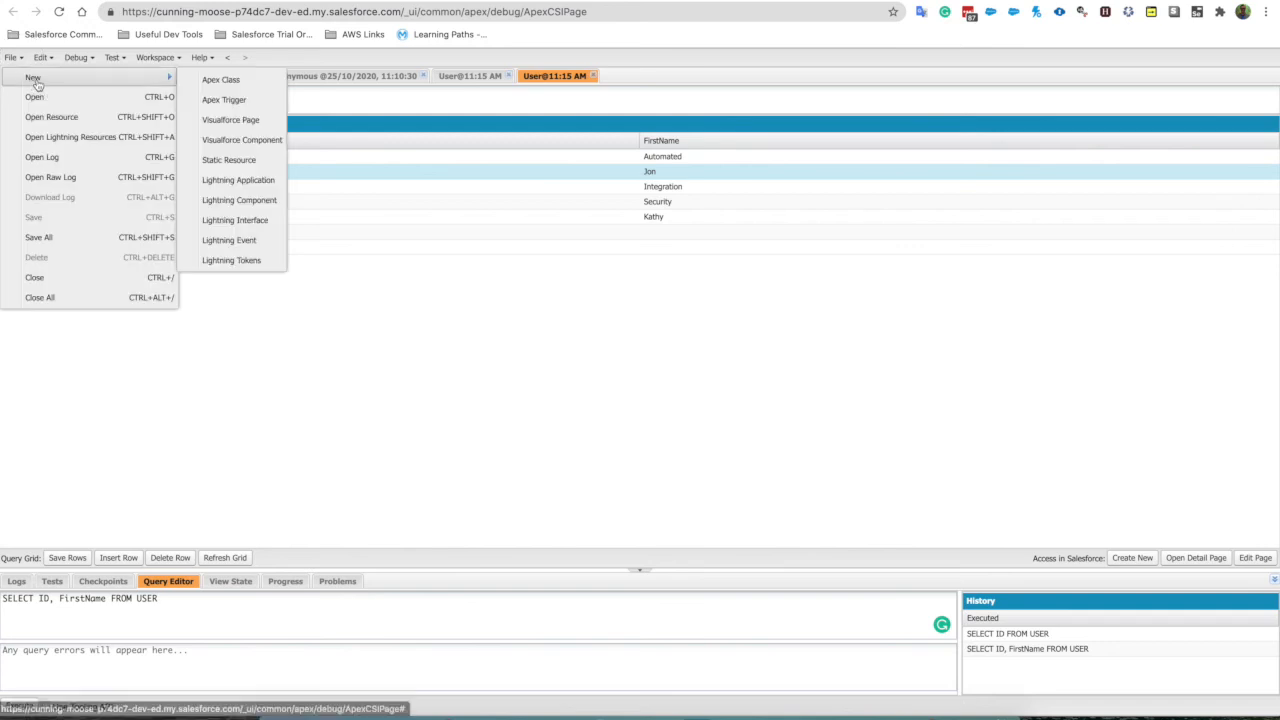
pyautogui.moveTo(246, 264)
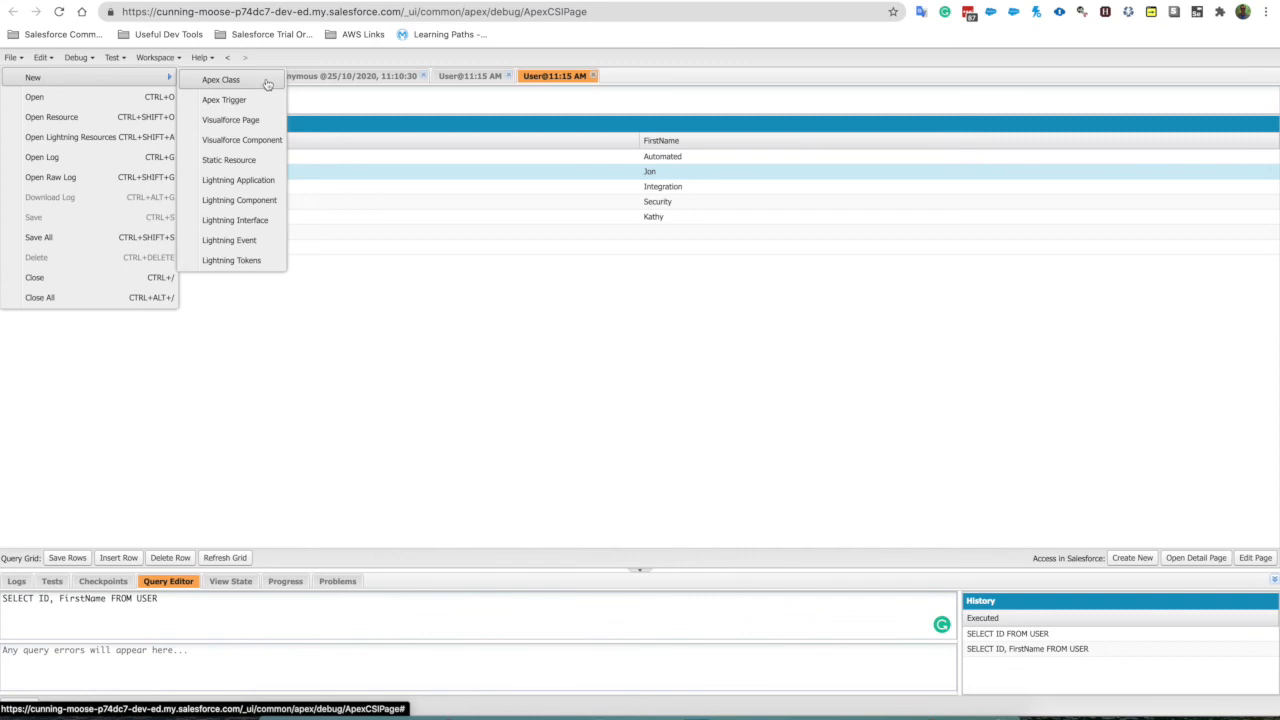
pyautogui.moveTo(232, 120)
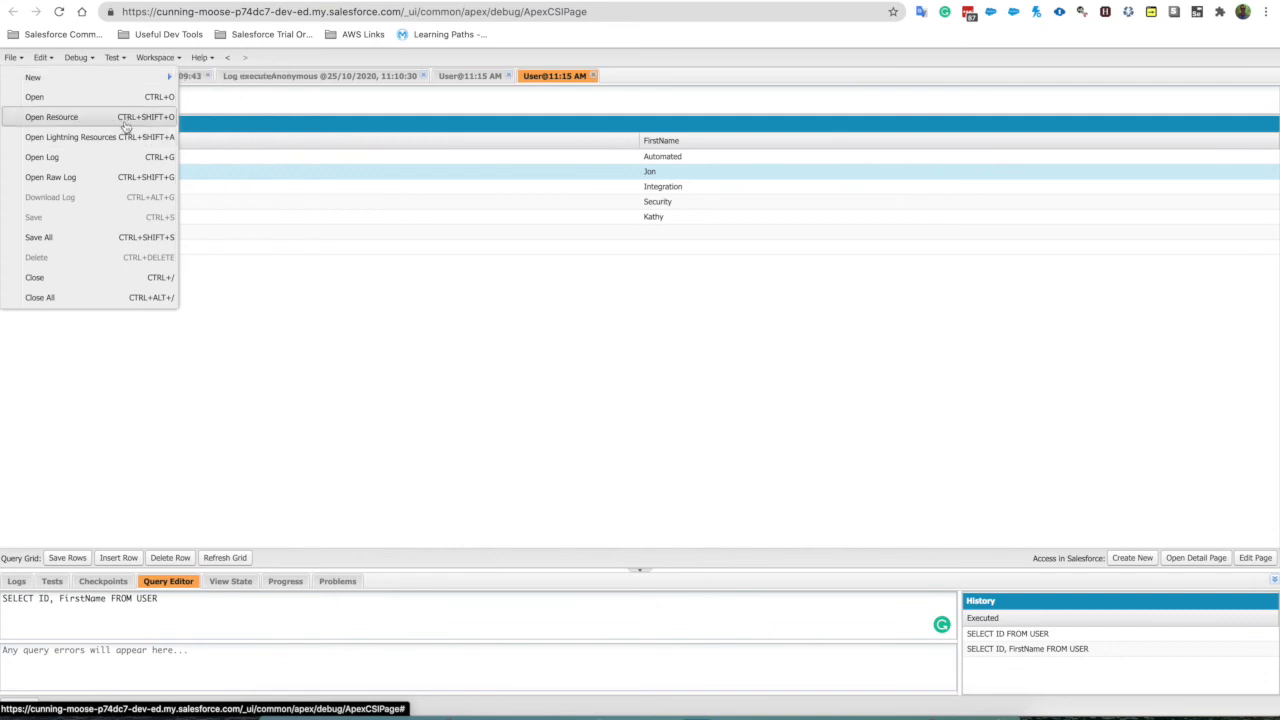
pyautogui.moveTo(72, 184)
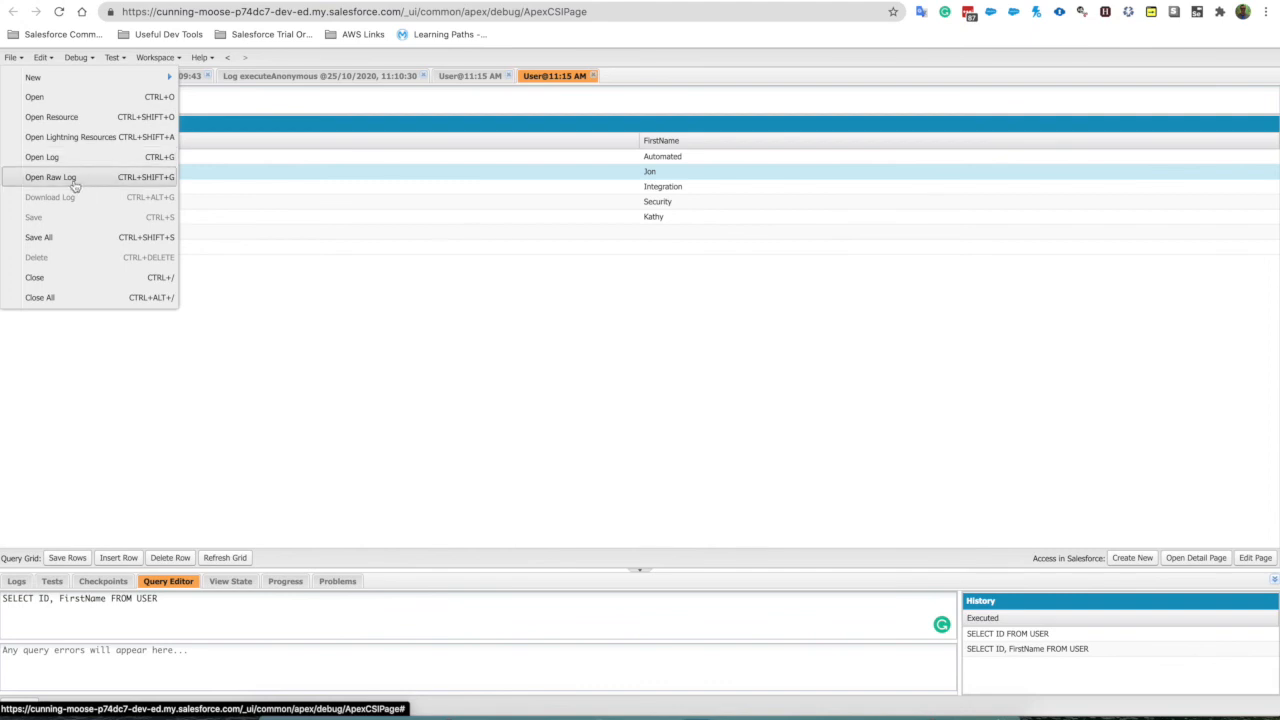
pyautogui.moveTo(76, 184)
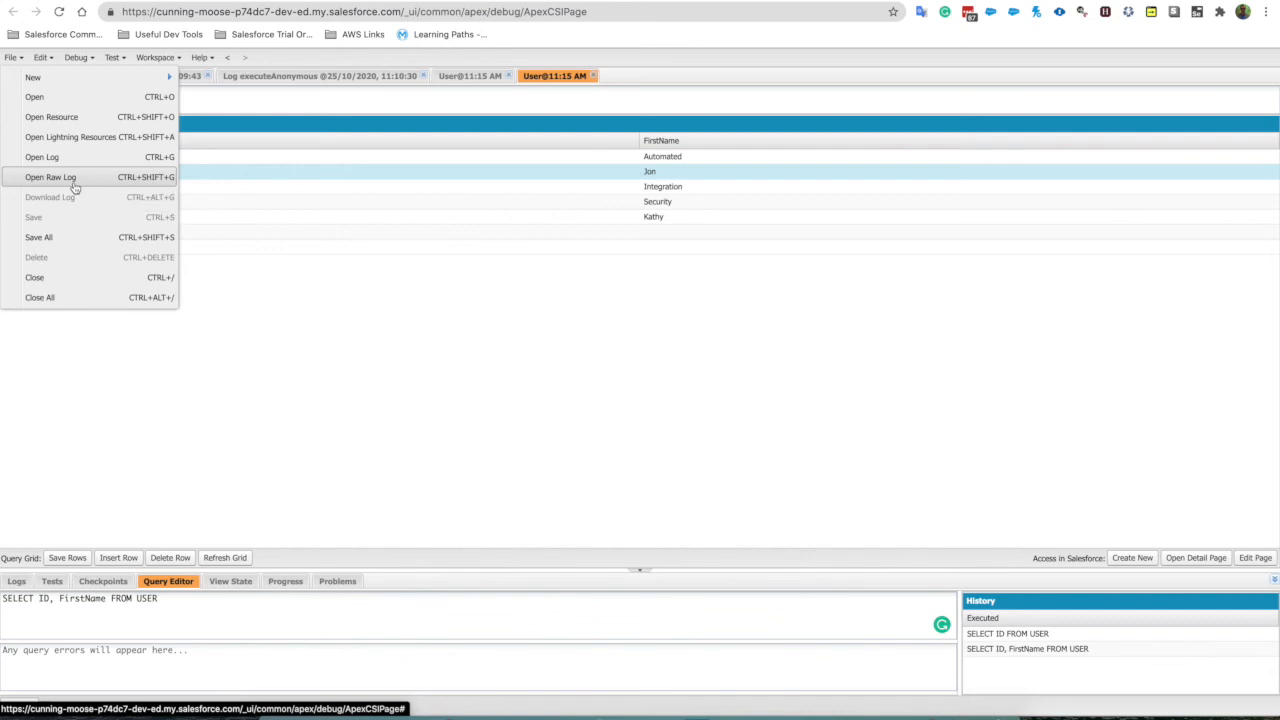
# Bring up the Edit menu listing find, find/replace and formatting commands
pyautogui.click(44, 56)
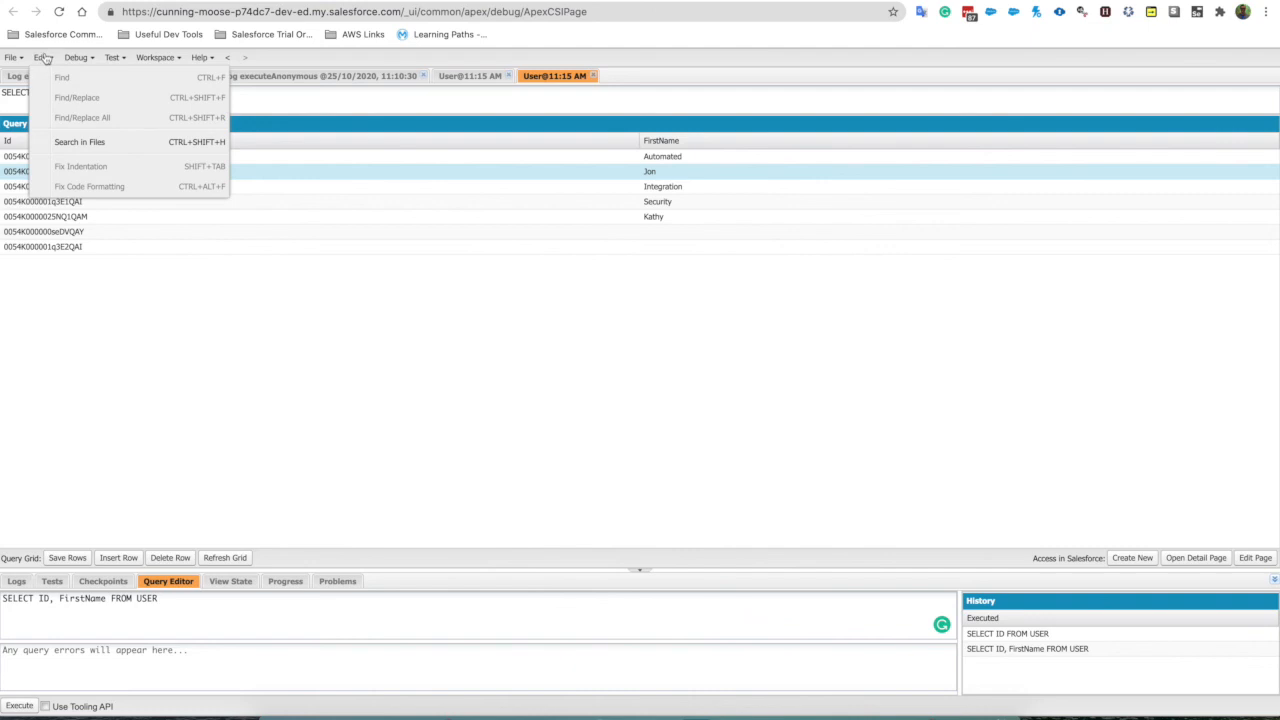
# Preview the Execute Anonymous window from the Debug menu, then dismiss it
pyautogui.click(76, 56)
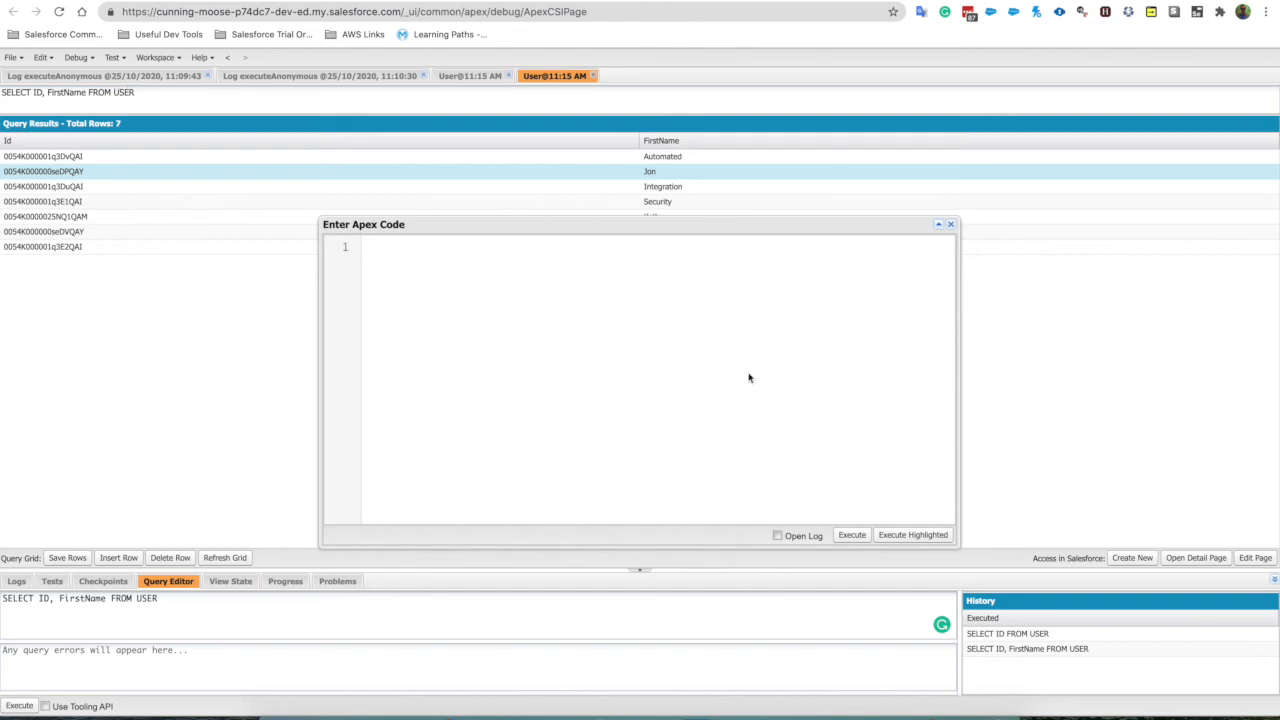
pyautogui.click(950, 224)
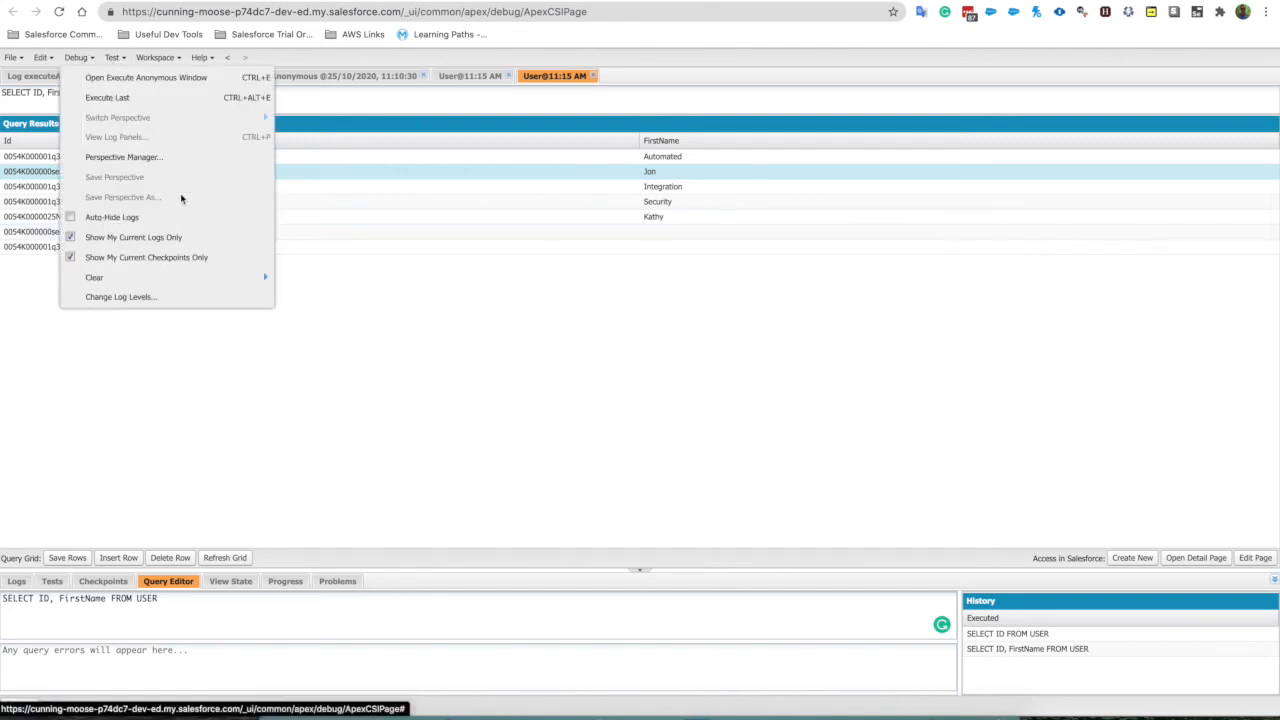
pyautogui.moveTo(172, 164)
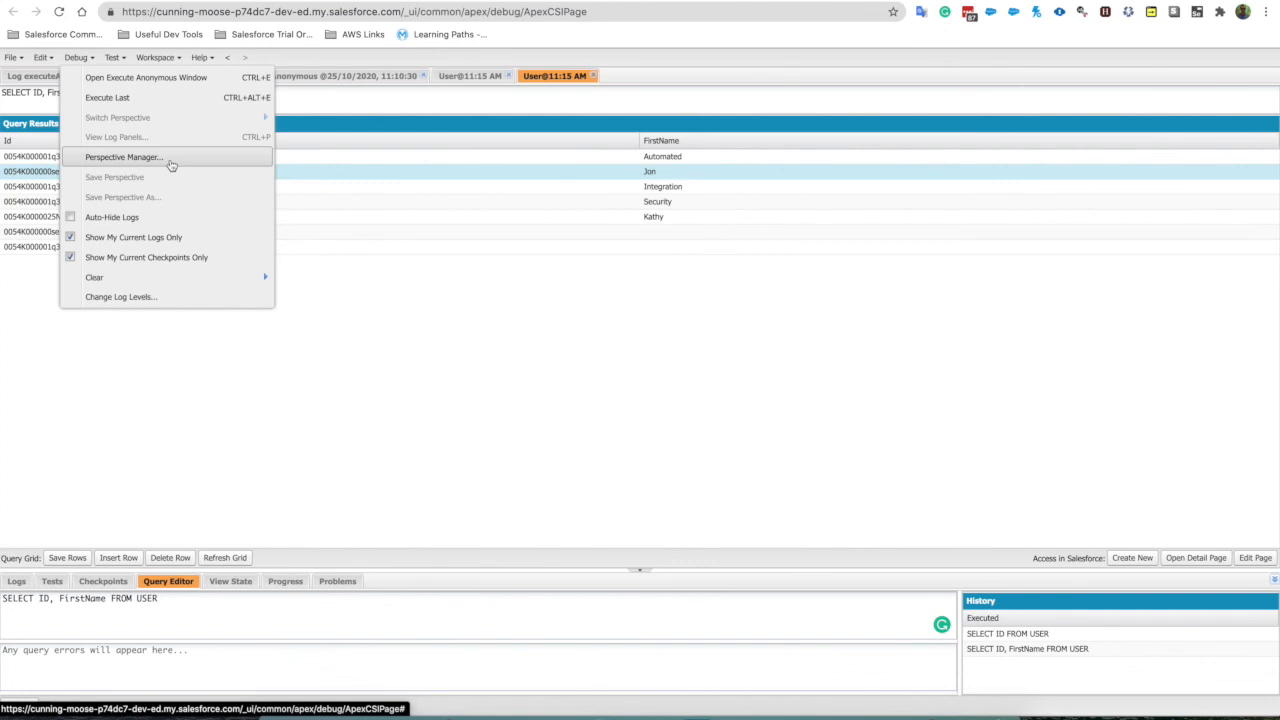
pyautogui.moveTo(164, 76)
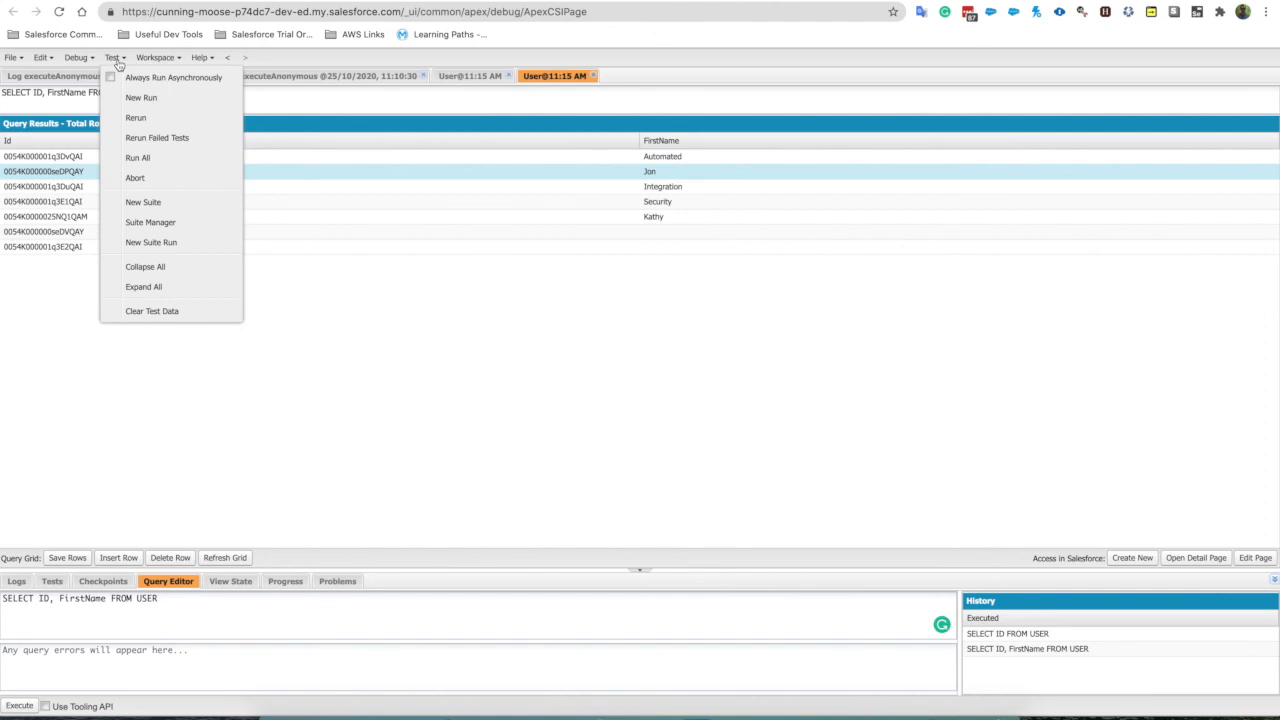
# Tour the Workspace and Help menus, then dismiss them to return to the edited User query results
pyautogui.click(160, 56)
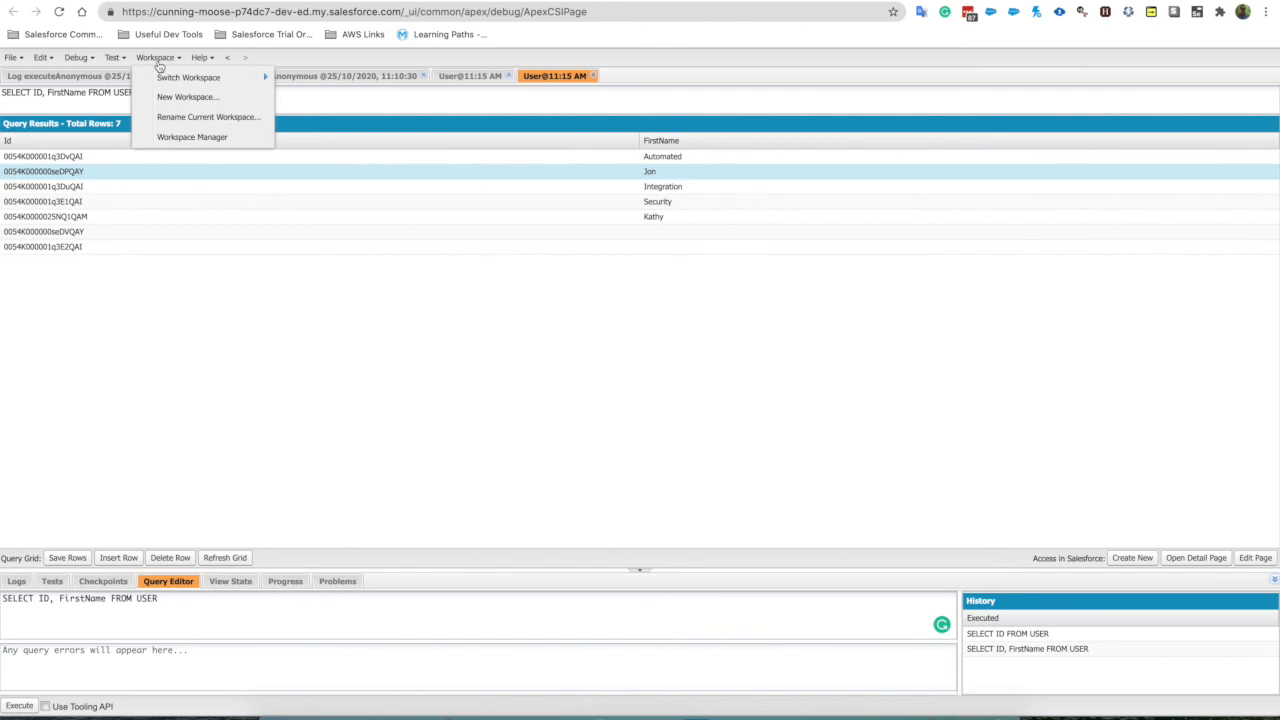
pyautogui.click(200, 56)
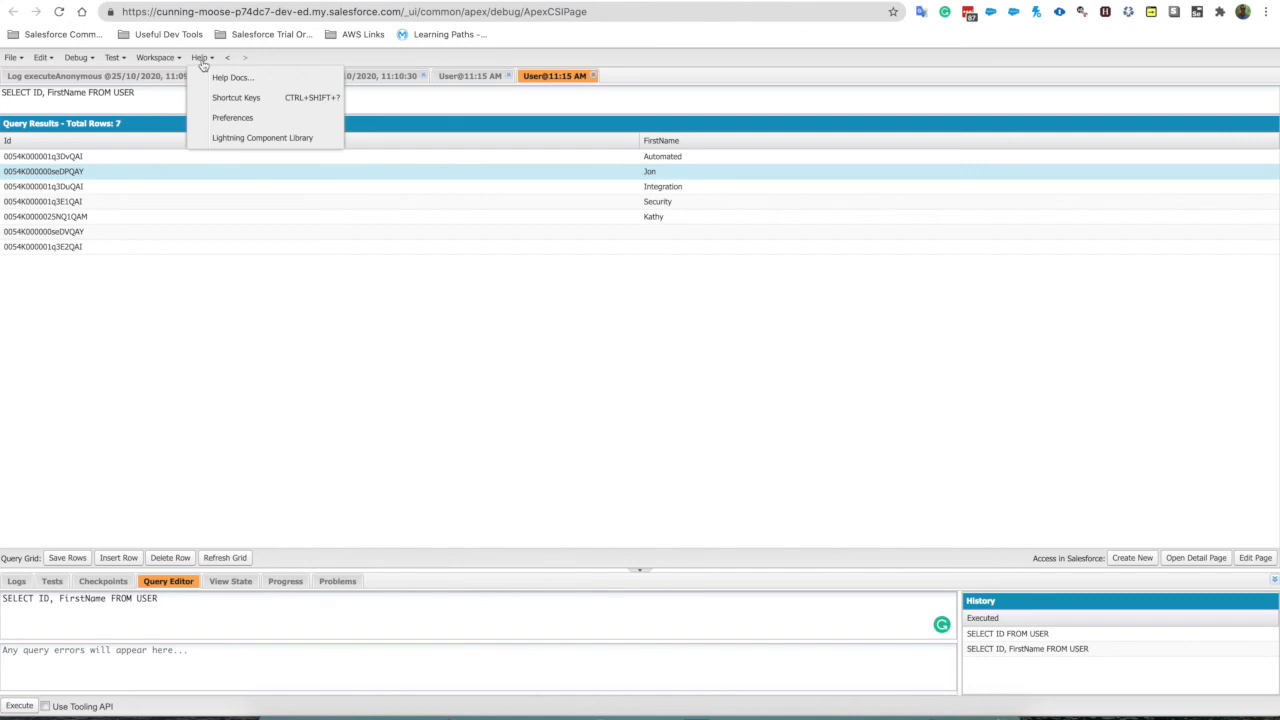
pyautogui.moveTo(262, 138)
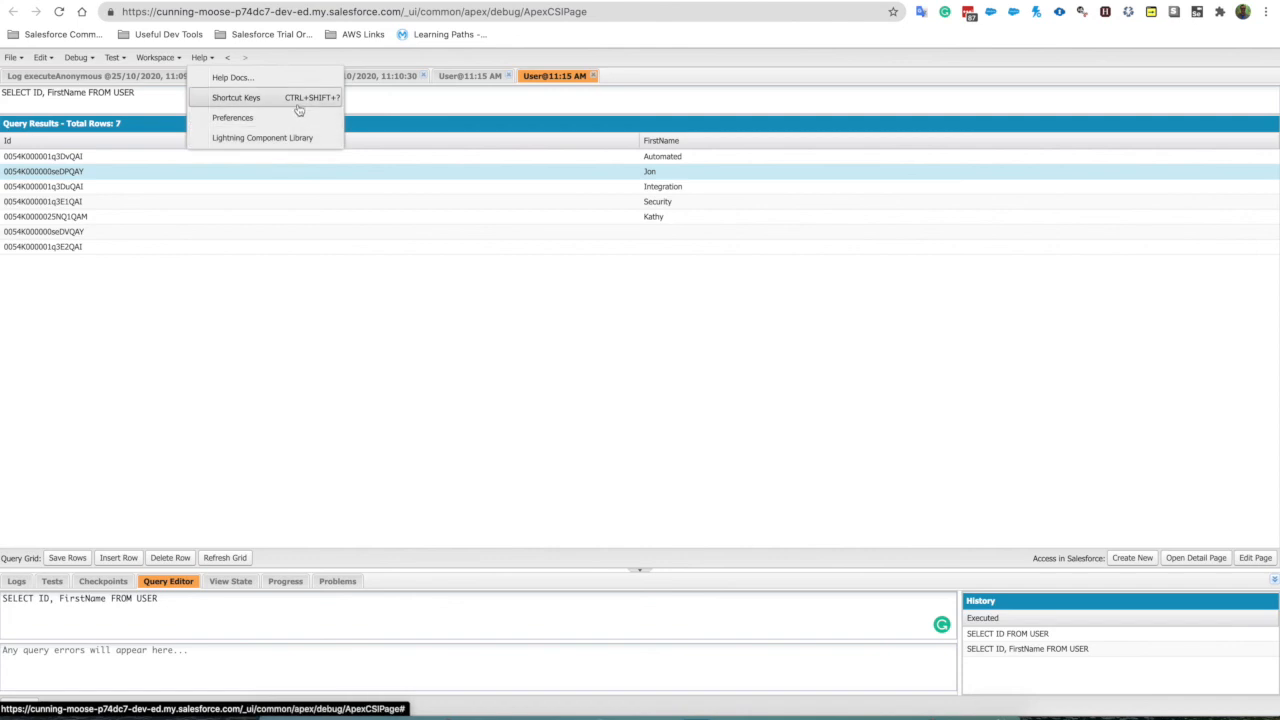
pyautogui.click(322, 374)
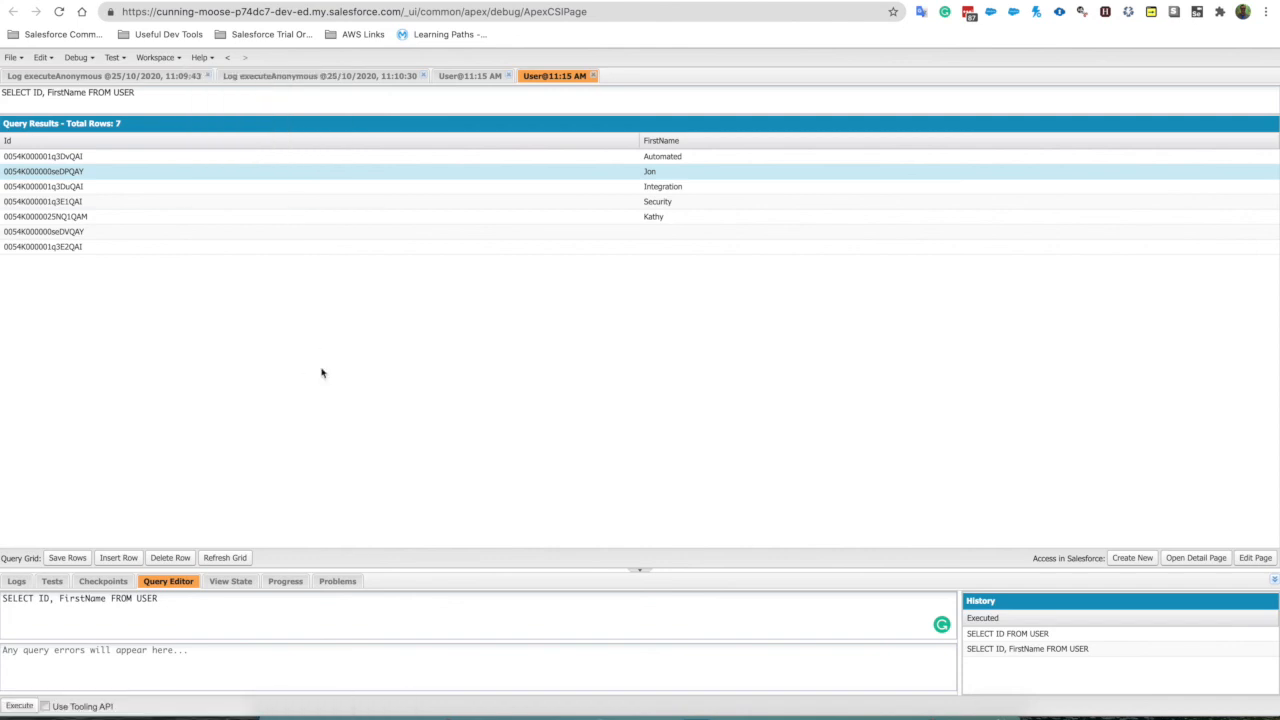